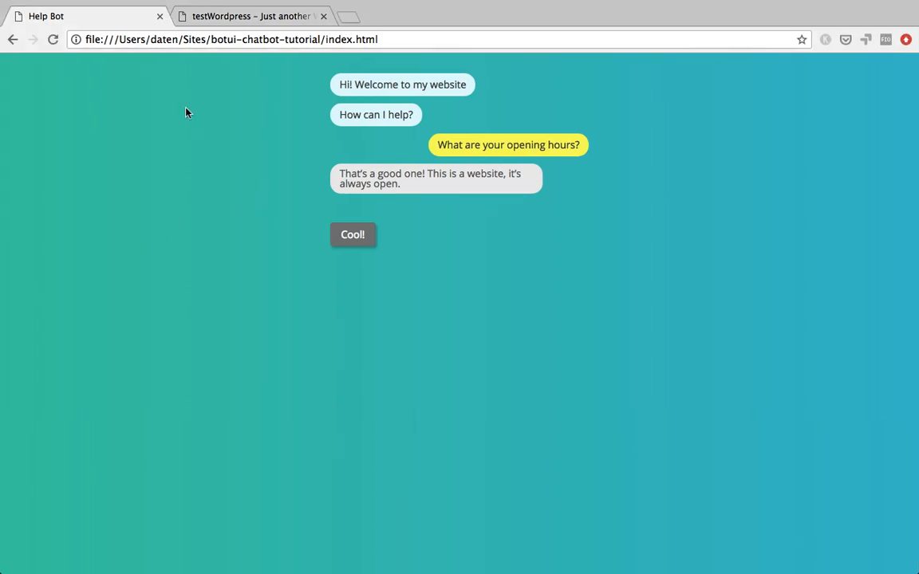
mouse_move(157, 101)
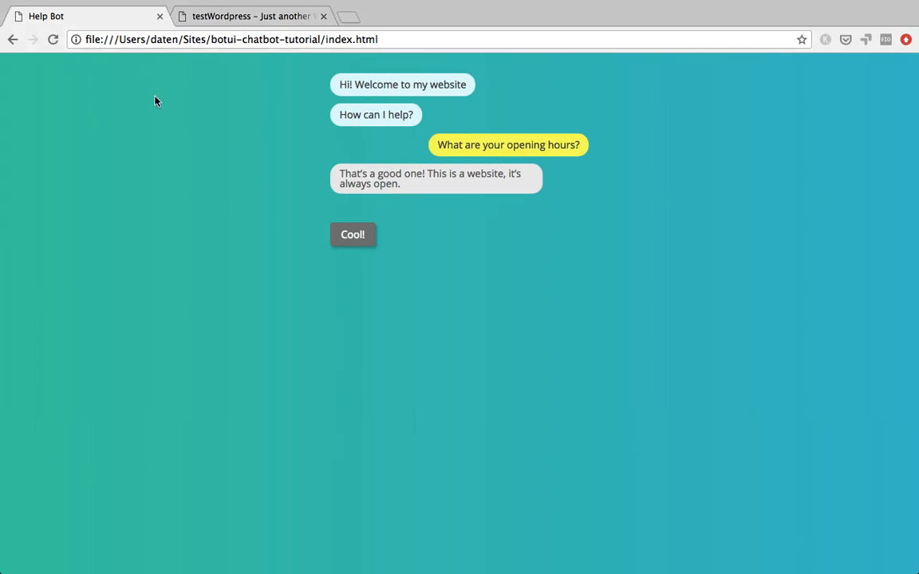
mouse_move(142, 16)
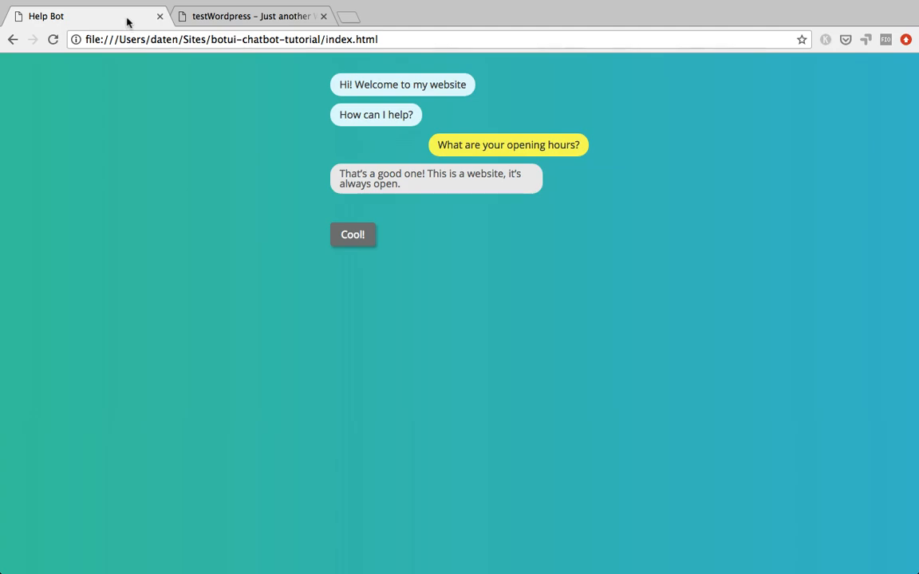
mouse_move(134, 19)
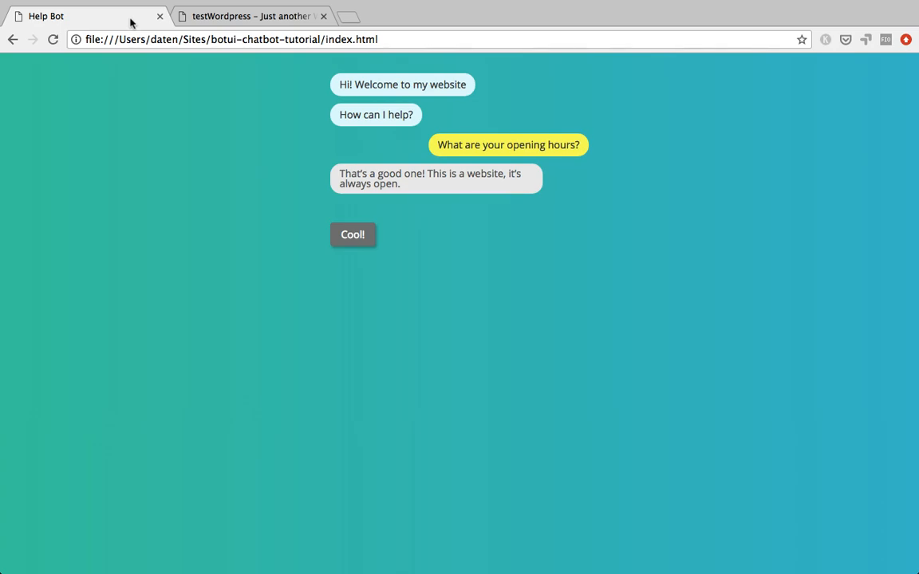
mouse_move(231, 21)
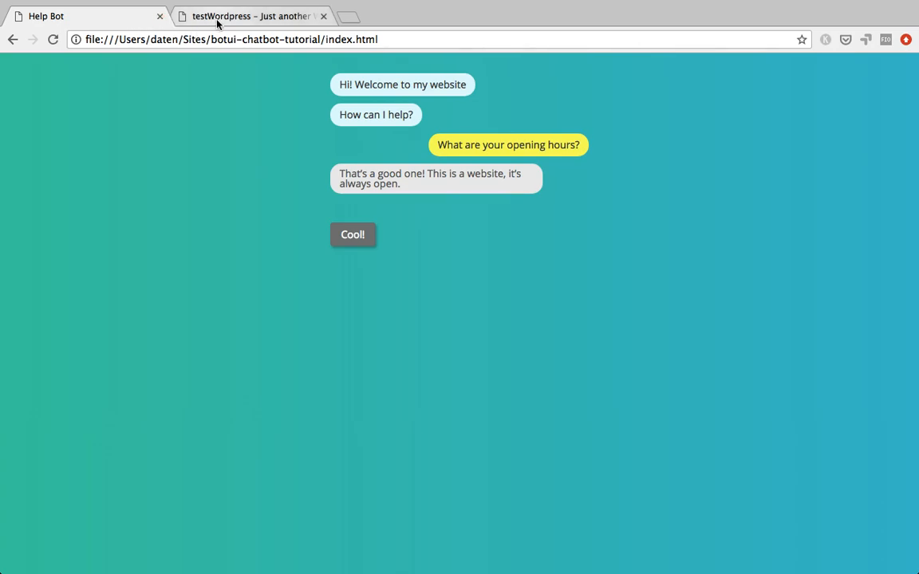
mouse_move(220, 23)
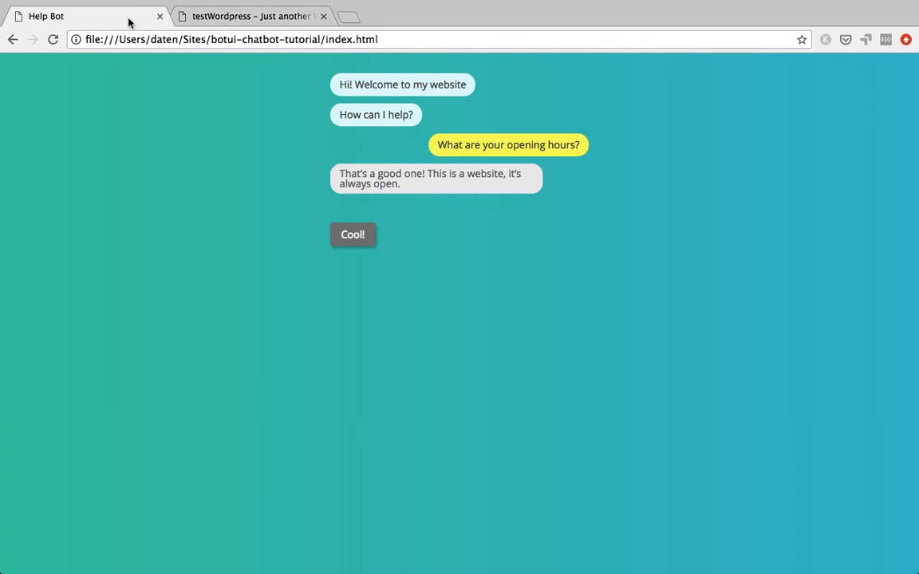
mouse_move(208, 90)
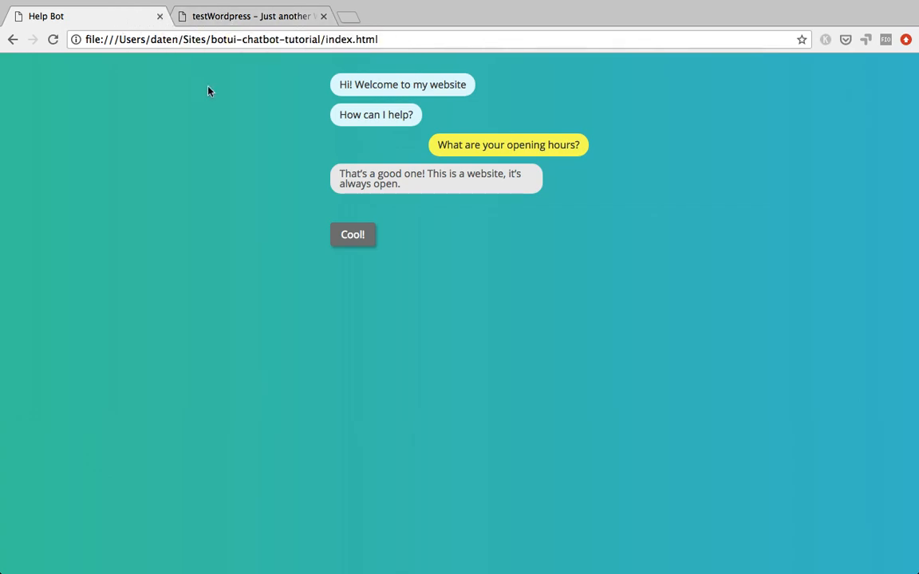
mouse_move(393, 138)
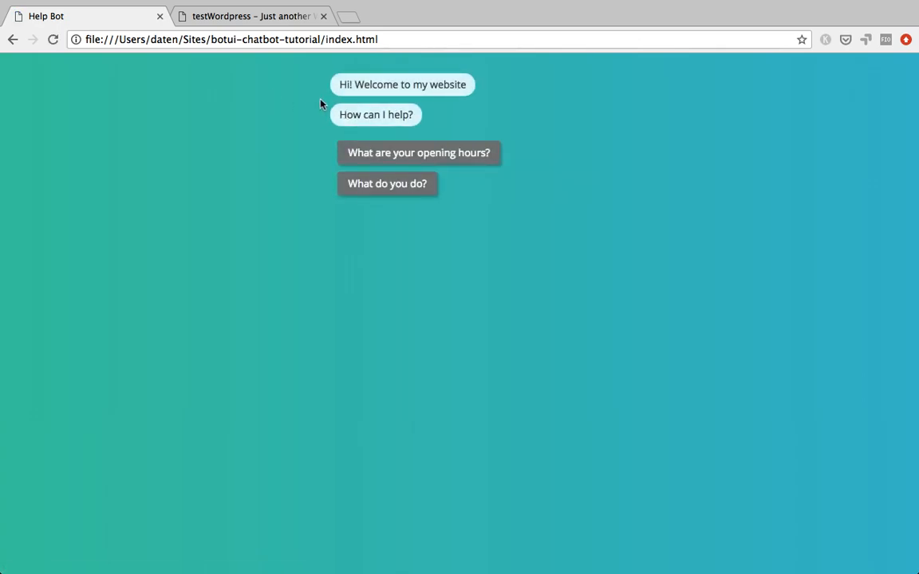
- Try the chatbot's opening-hours question, then go to the site's About page
click(419, 152)
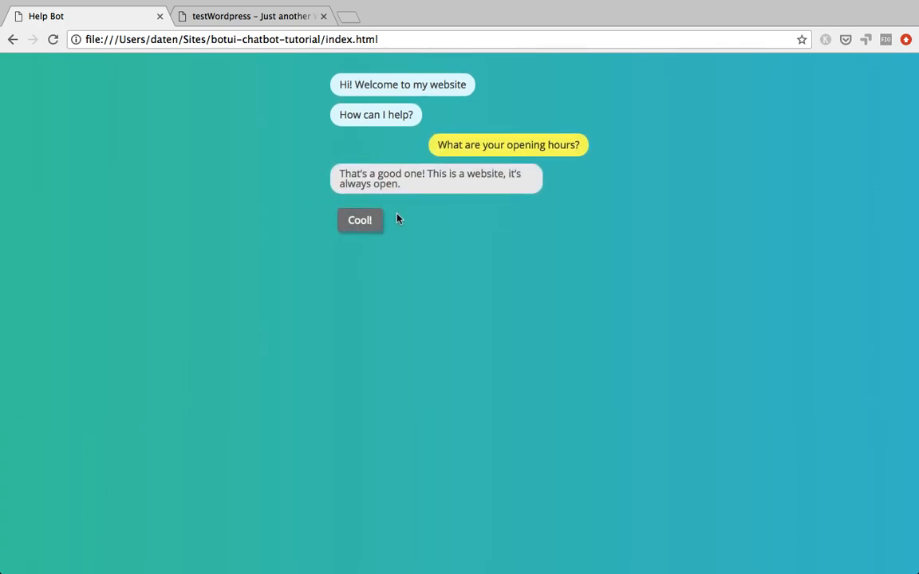
click(359, 220)
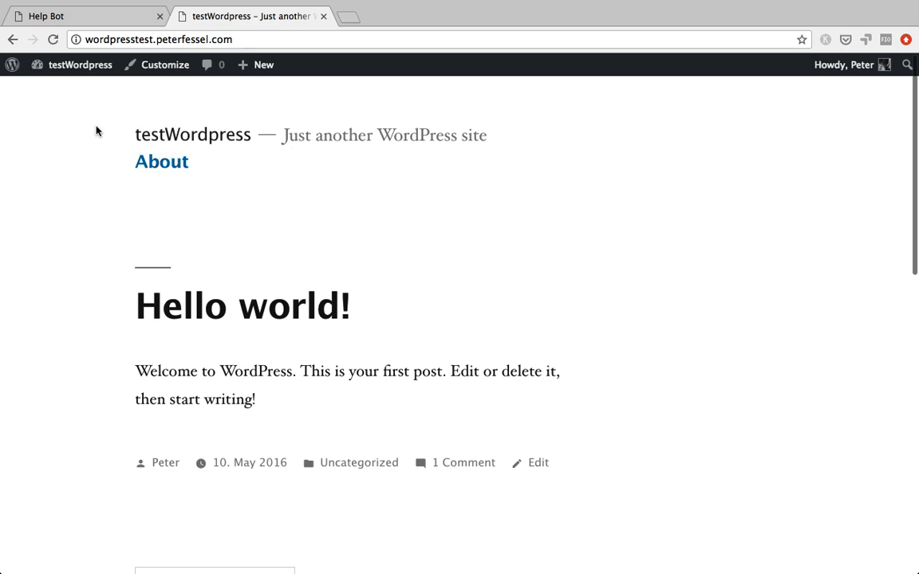
mouse_move(165, 165)
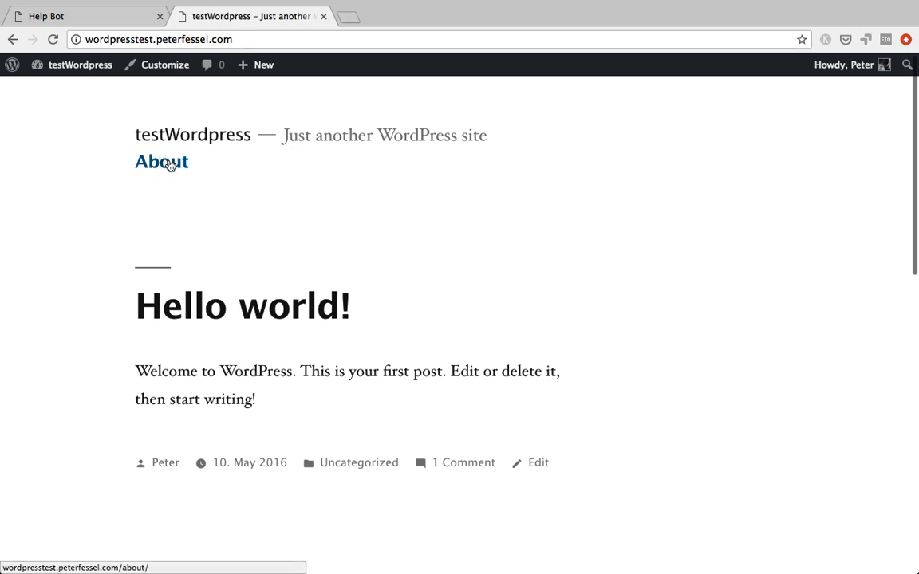
click(161, 161)
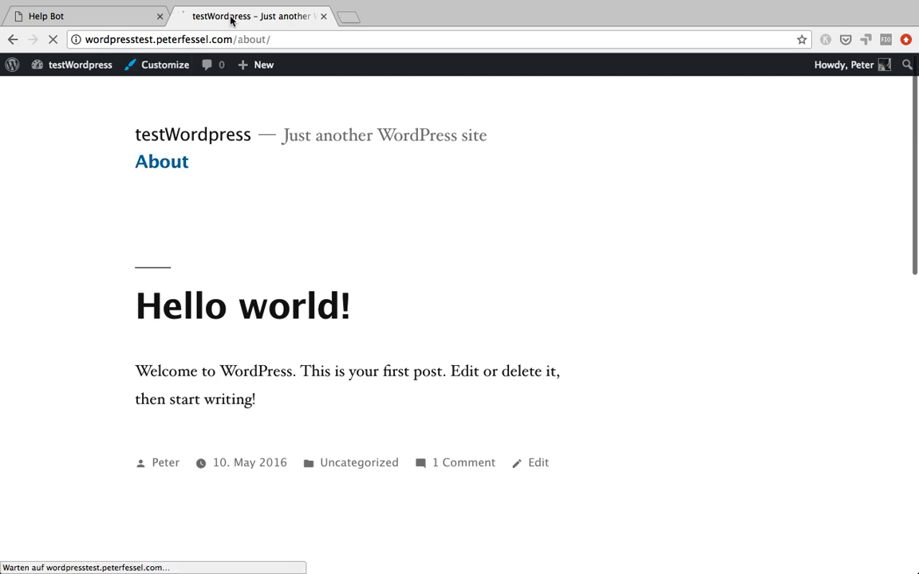
click(161, 161)
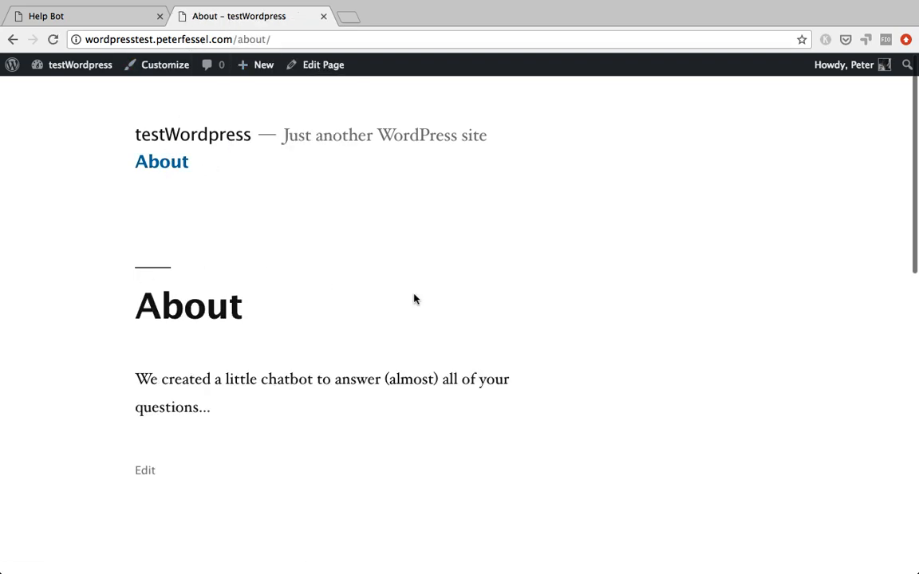
mouse_move(344, 88)
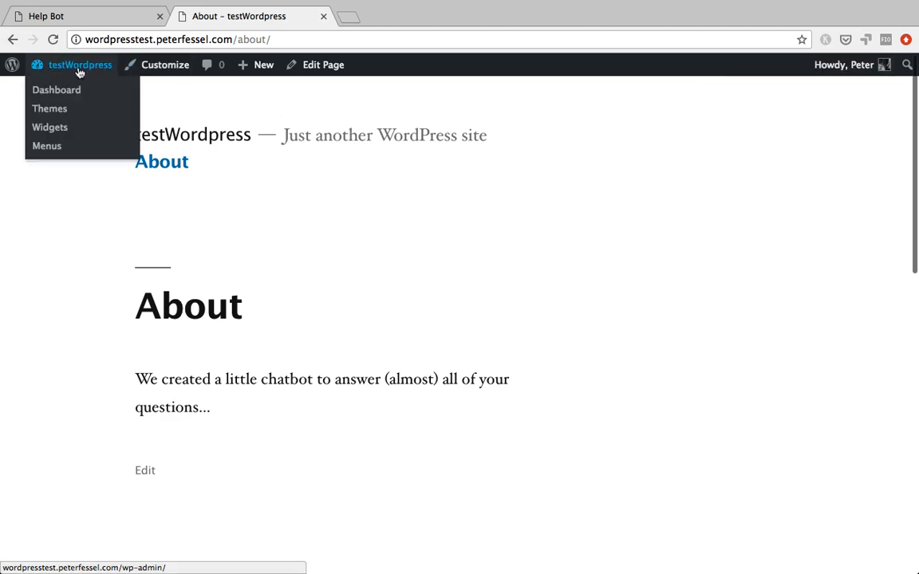
- Go from the site name to the Dashboard, then choose Media > Add New
click(56, 89)
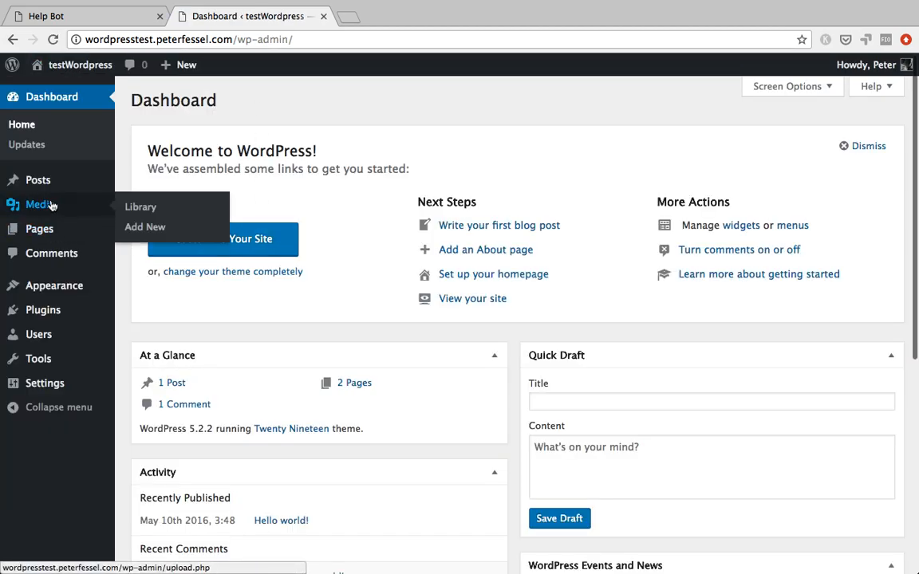
mouse_move(145, 227)
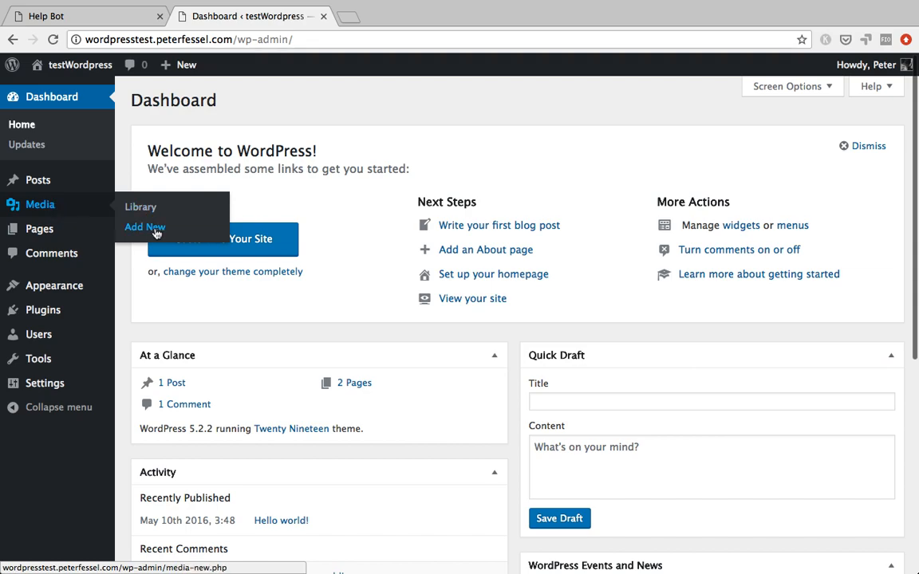
click(145, 227)
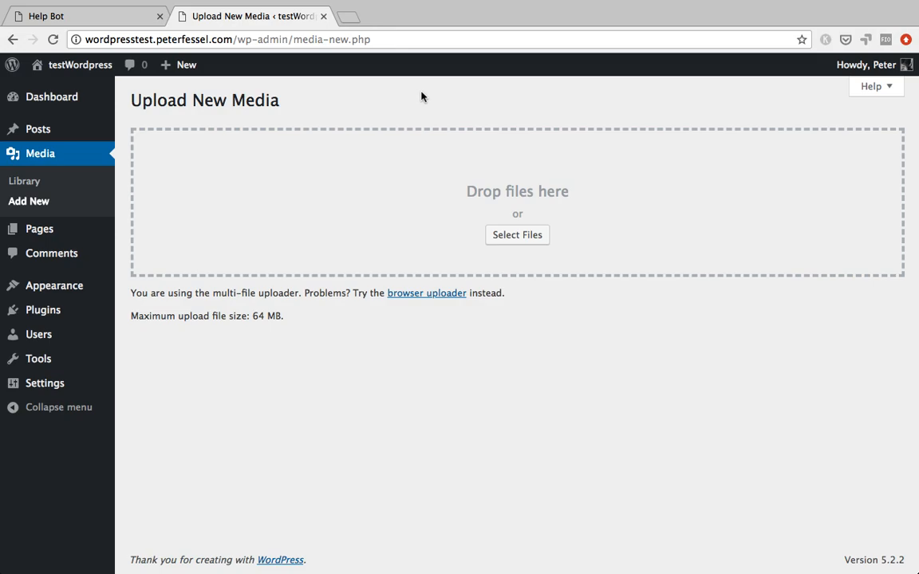
mouse_move(428, 100)
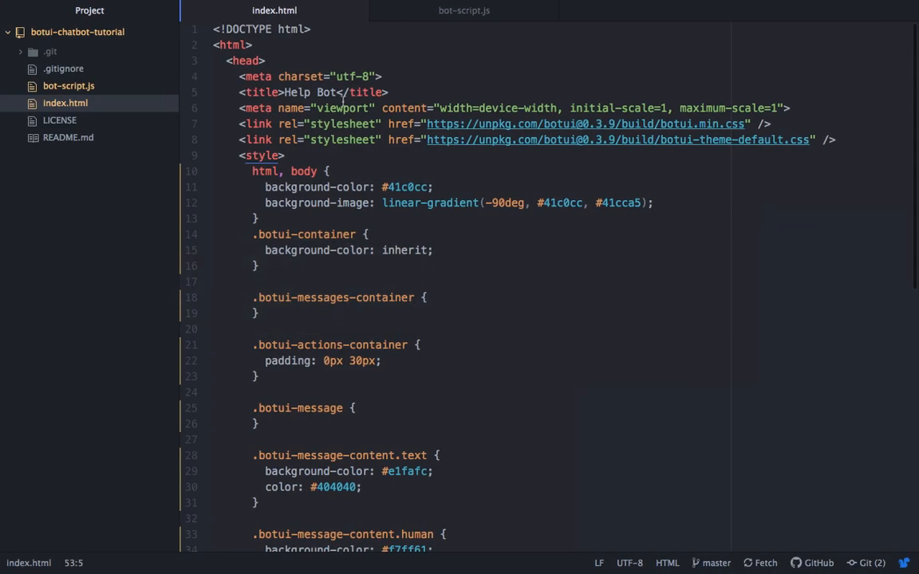
mouse_move(526, 59)
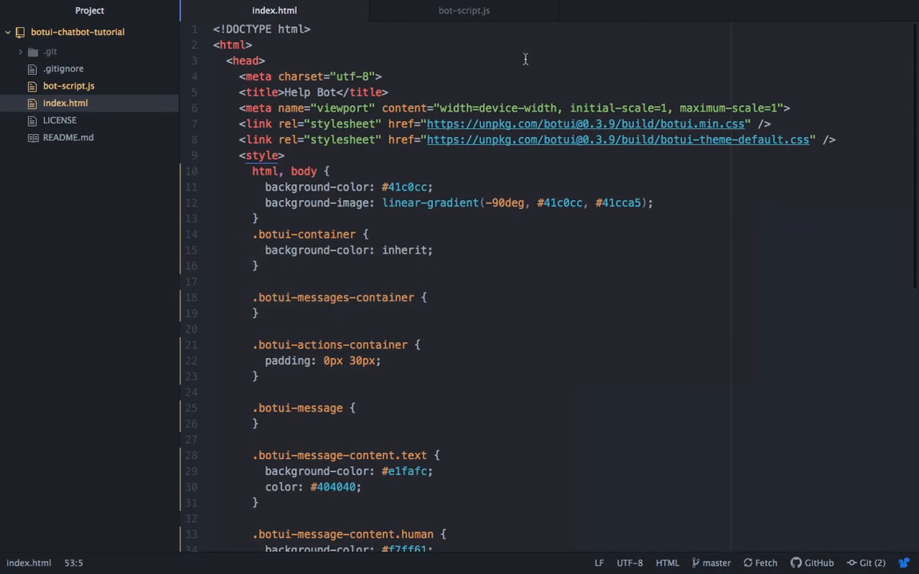
- Review index.html and bot-script.js in Atom, then return to the Upload New Media tab
scroll(down, 3)
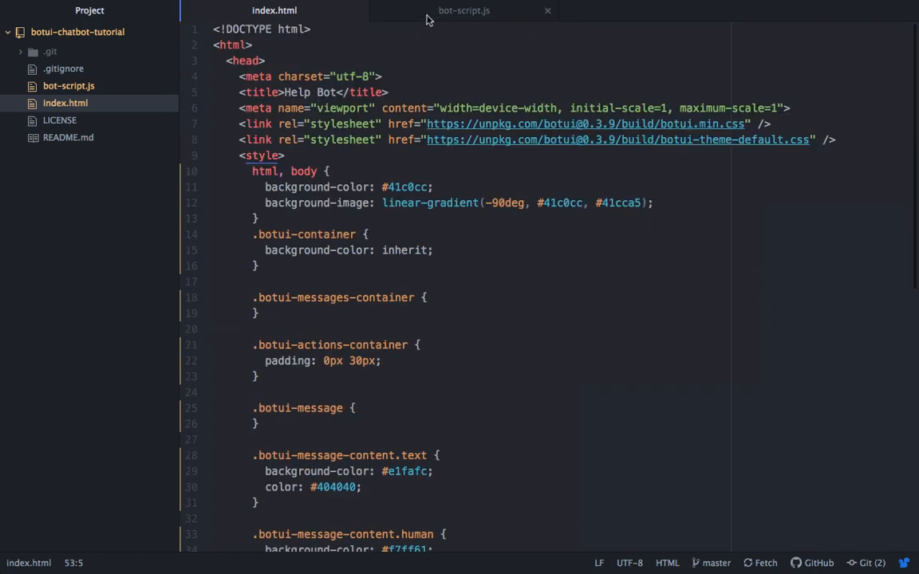
scroll(down, 3)
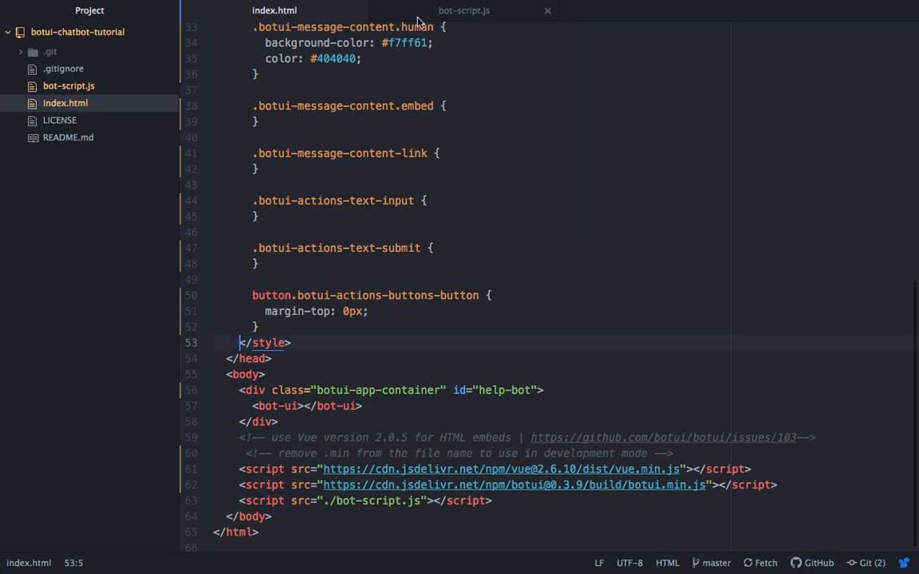
click(465, 10)
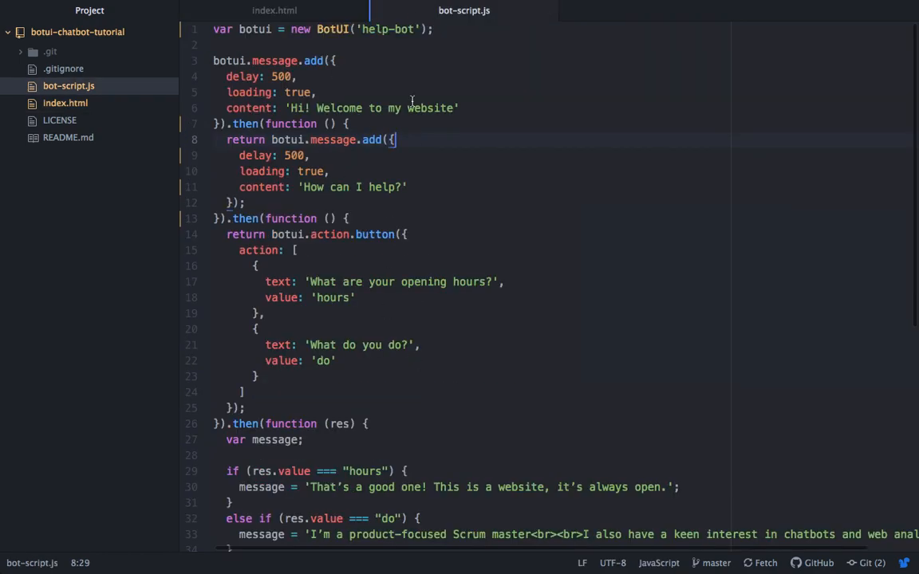
scroll(down, 3)
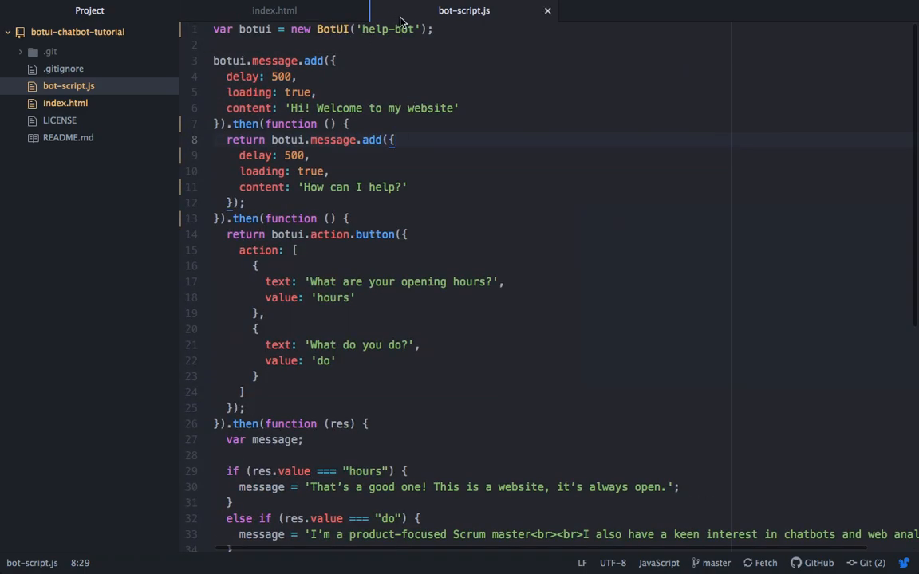
mouse_move(404, 14)
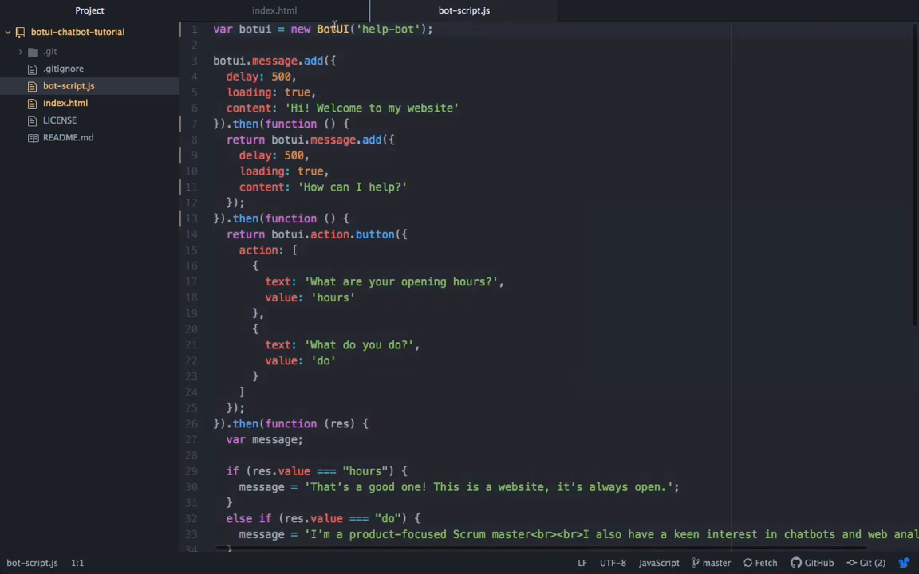
click(273, 11)
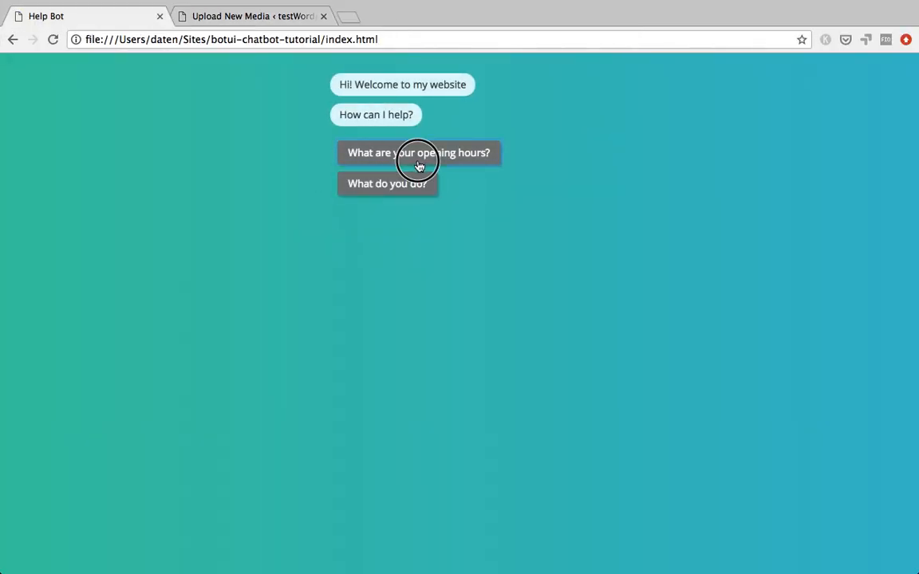
click(418, 152)
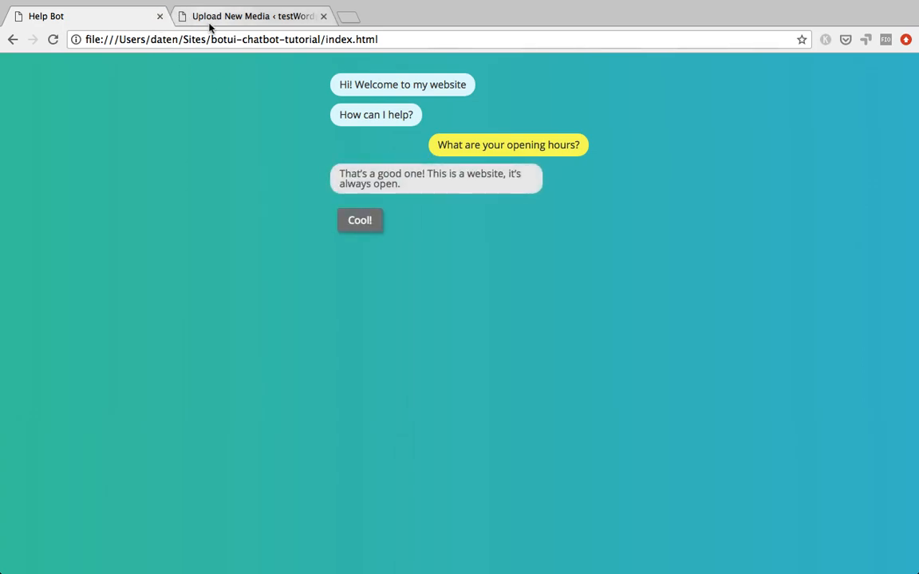
click(243, 16)
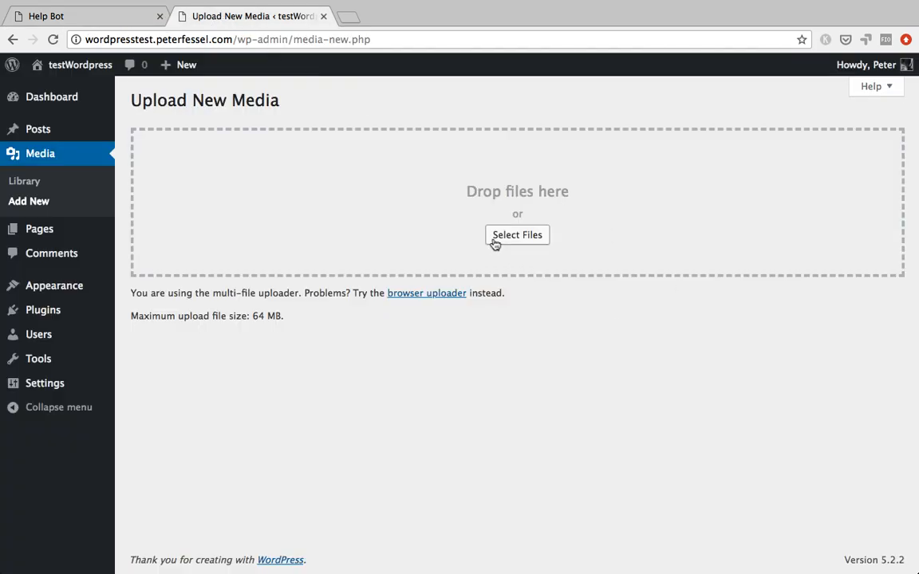
- Upload index.html from the Websites > botui-chatbot-tutorial folder
click(517, 234)
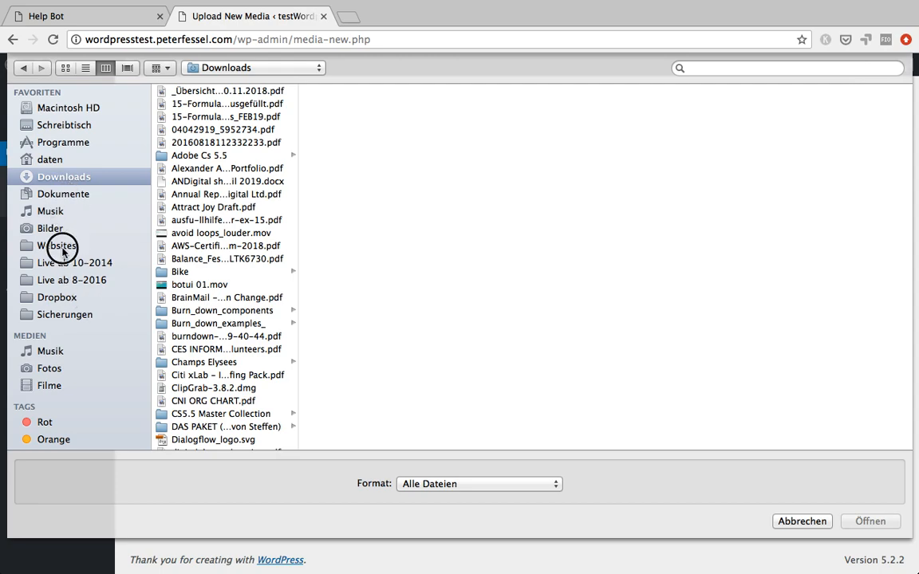
click(59, 245)
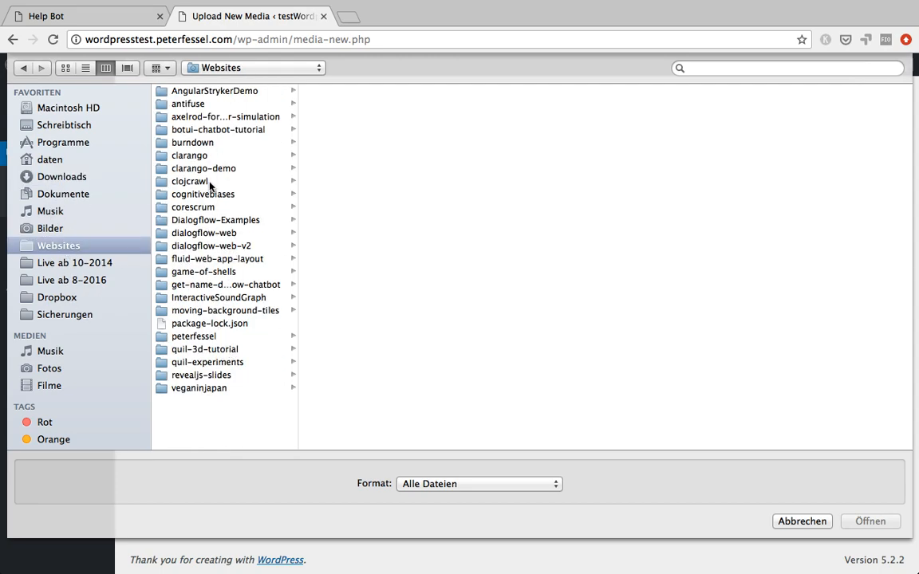
click(218, 130)
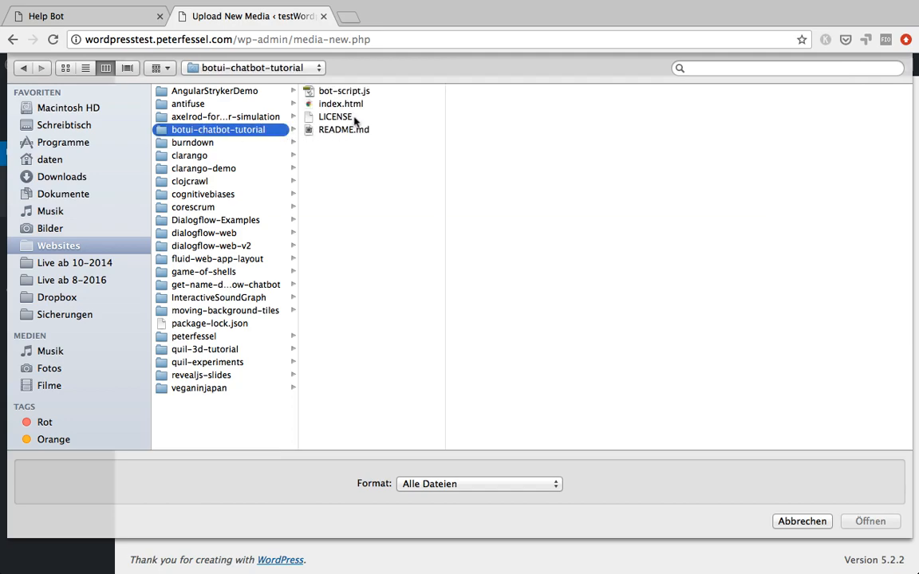
mouse_move(381, 118)
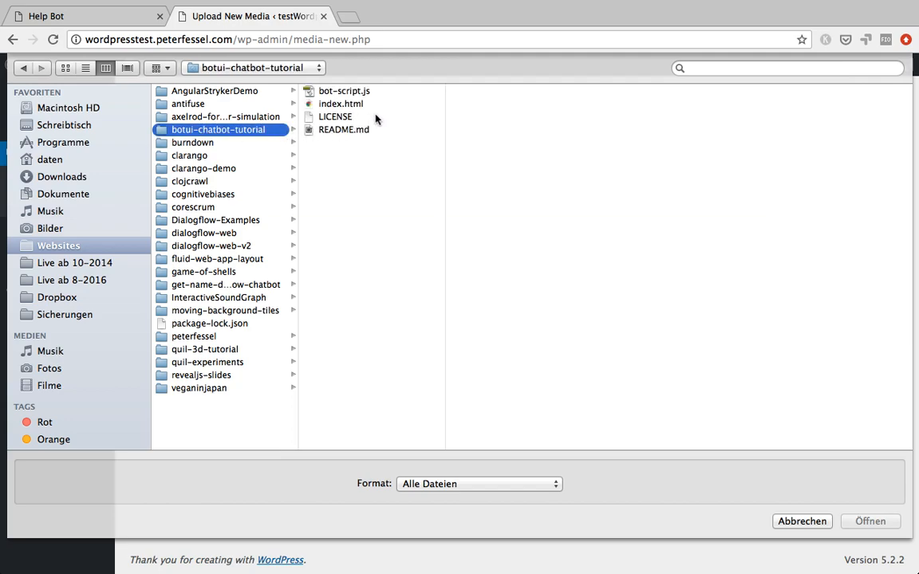
click(341, 103)
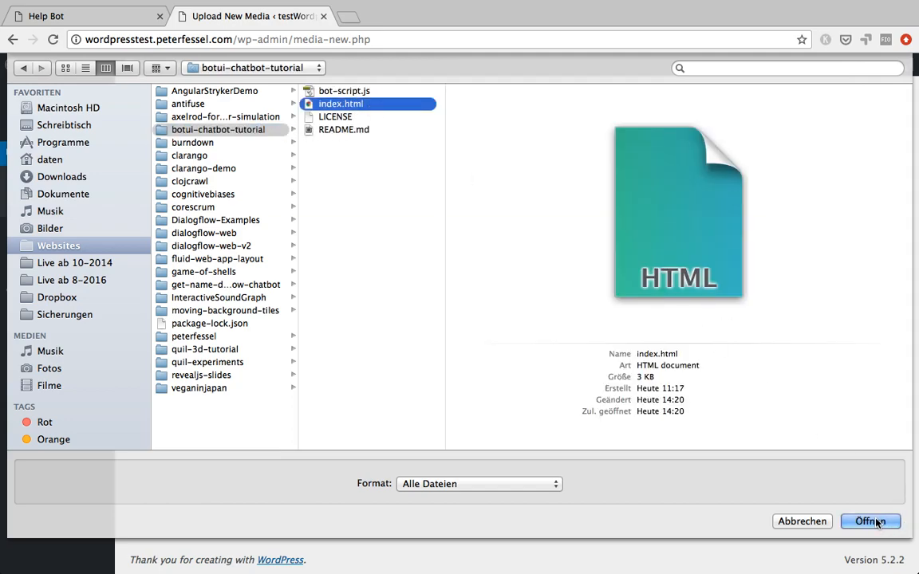
click(870, 521)
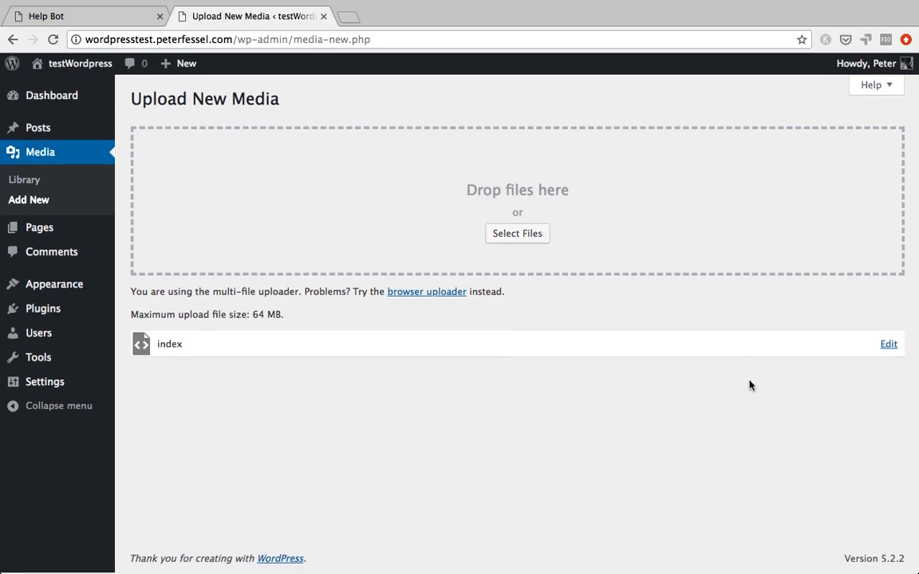
mouse_move(445, 283)
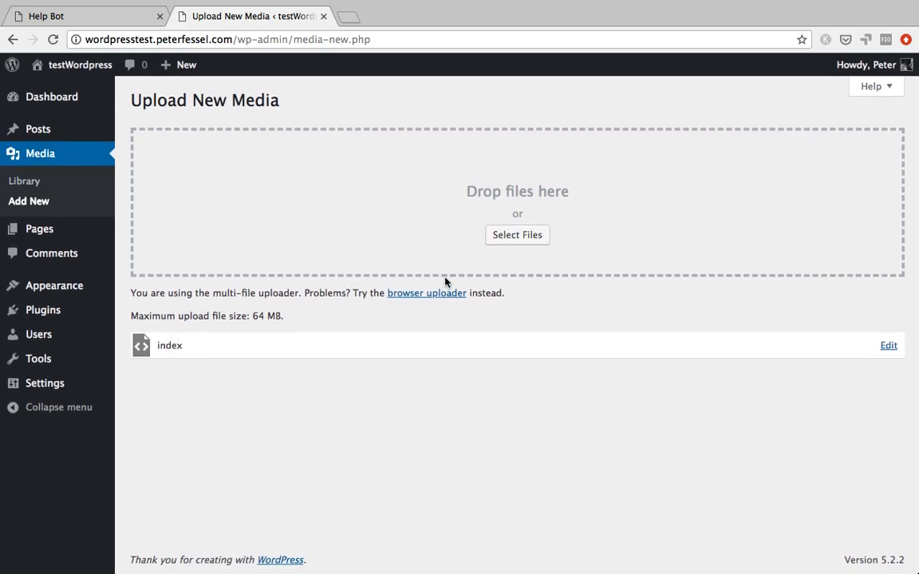
mouse_move(24, 183)
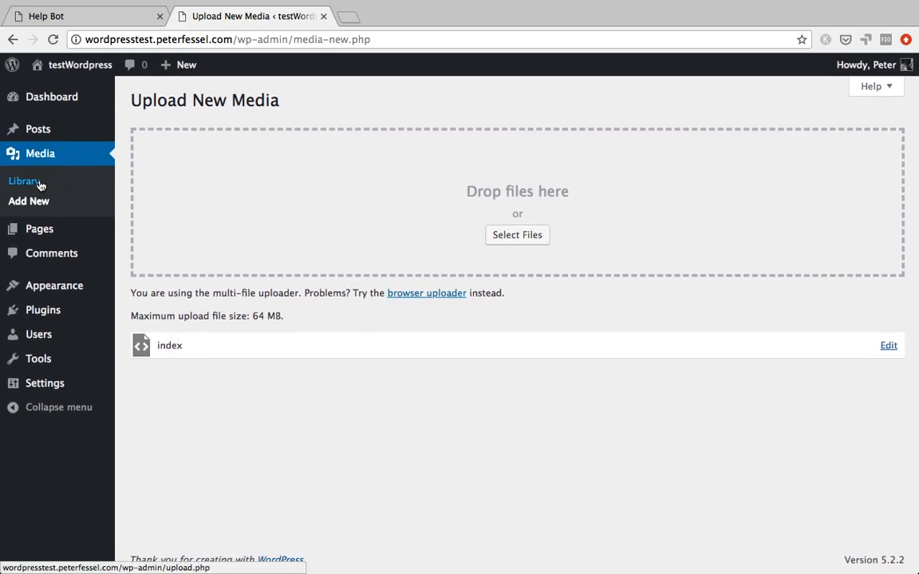
- Open Media > Library and view the uploaded index.html's Attachment Details
click(26, 181)
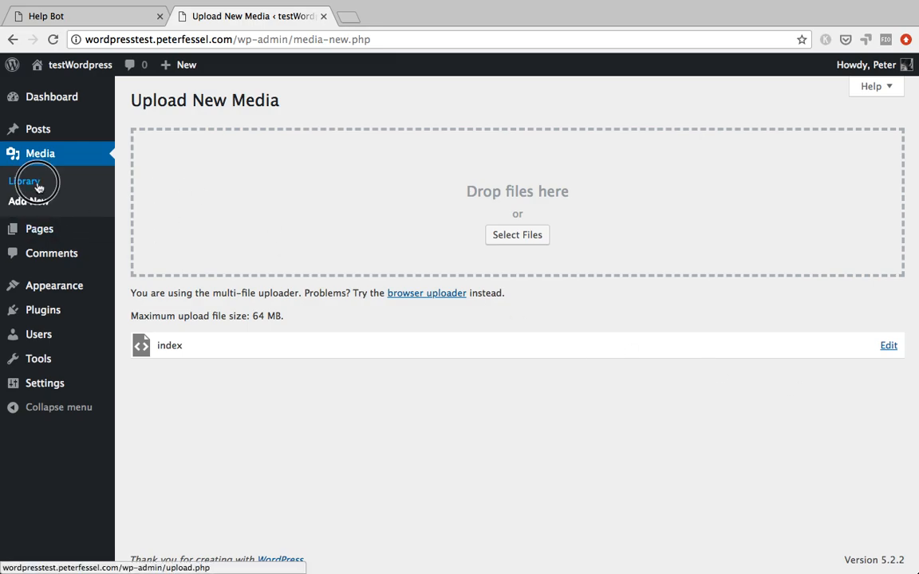
click(32, 181)
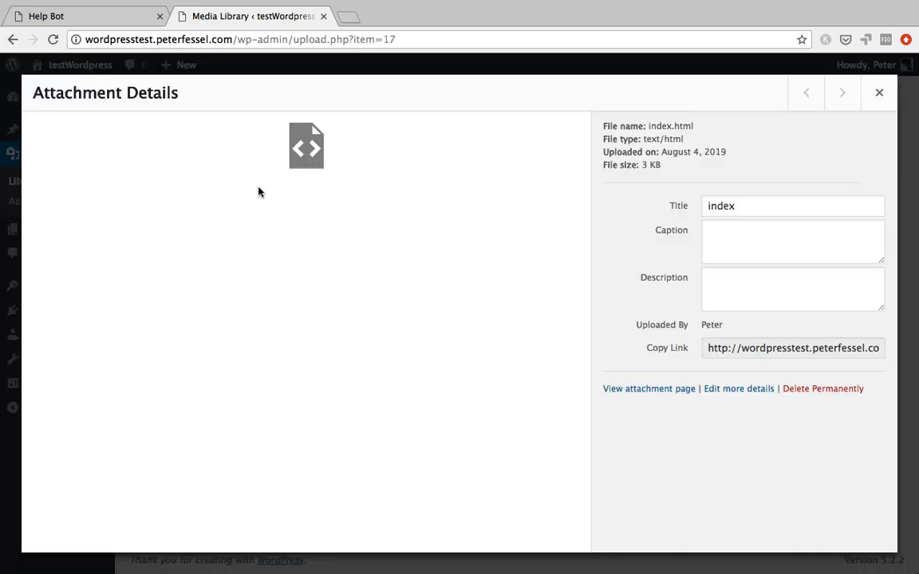
mouse_move(894, 355)
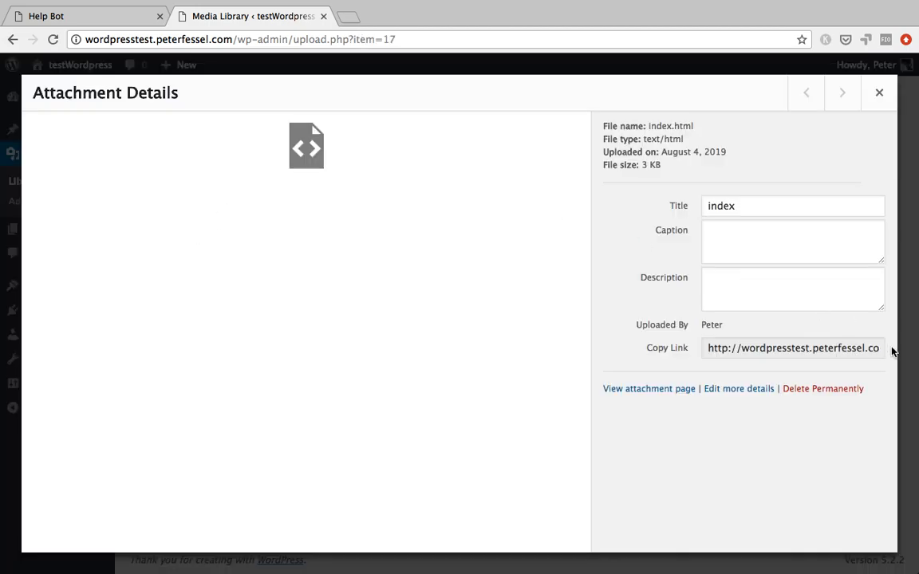
- Copy index.html's file link and load it in a new Chrome tab
click(795, 348)
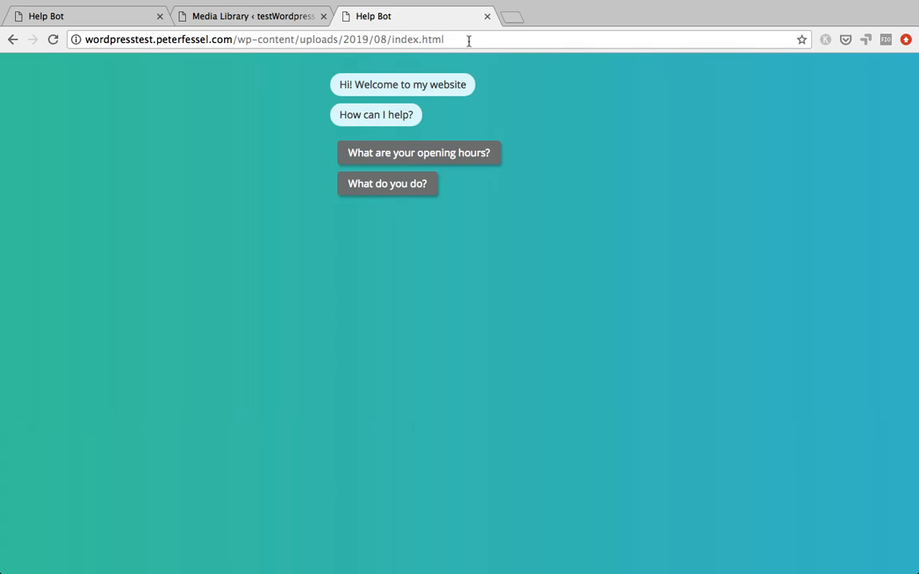
mouse_move(433, 11)
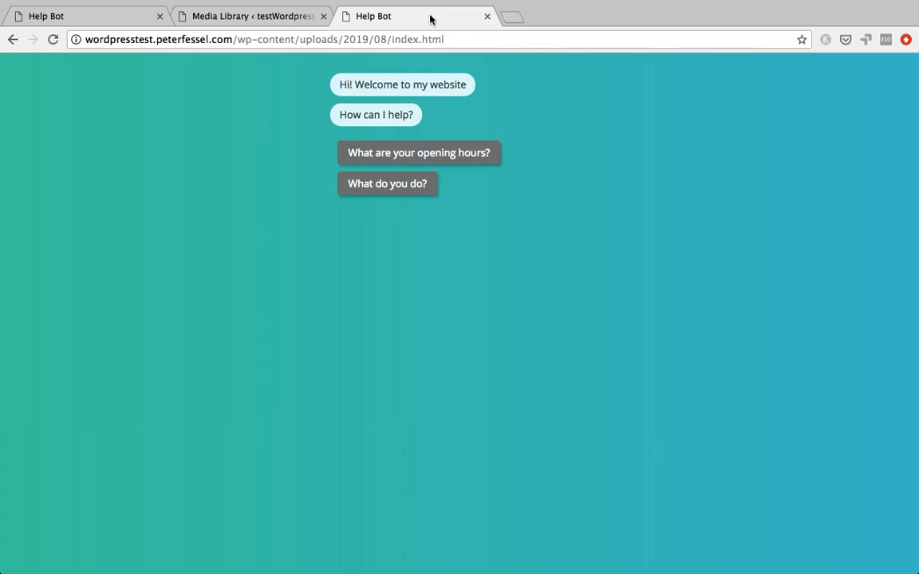
click(272, 41)
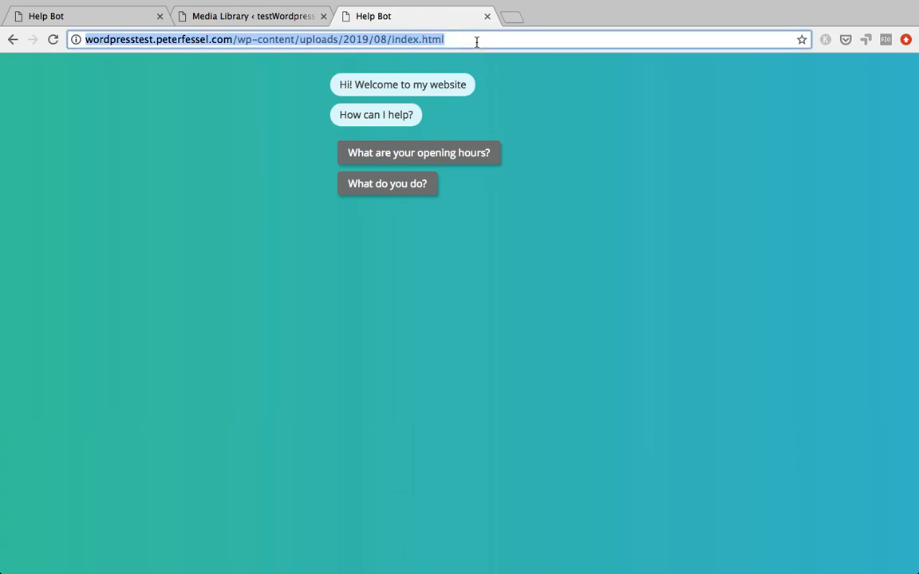
click(295, 266)
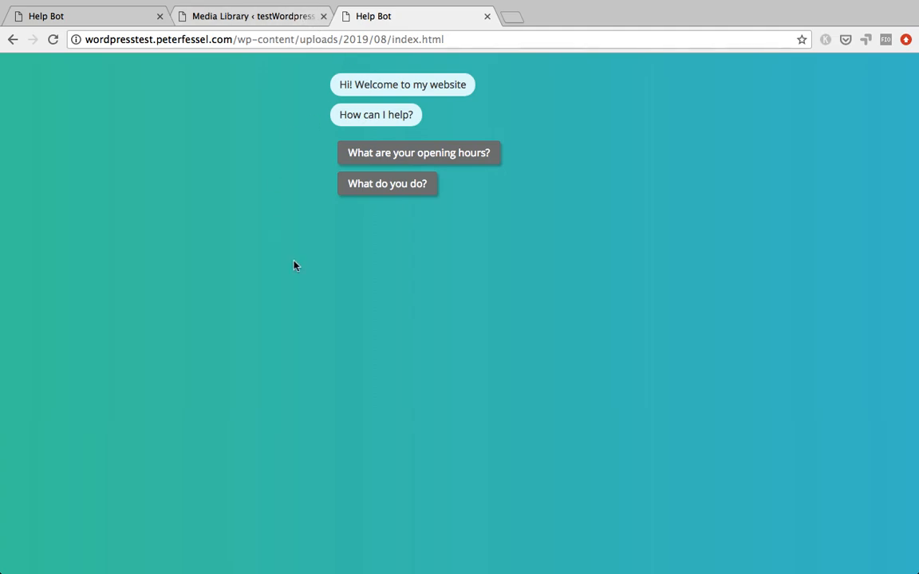
mouse_move(319, 16)
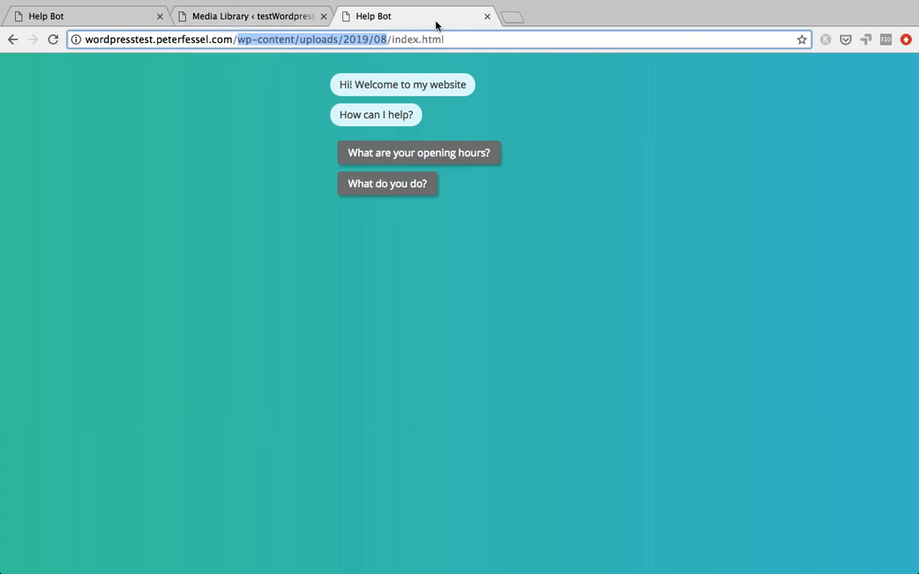
mouse_move(415, 16)
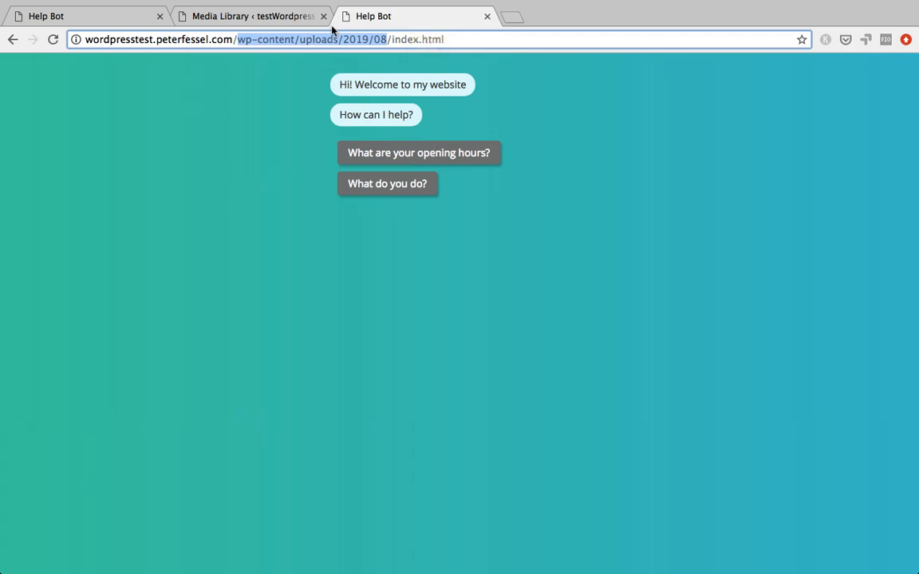
mouse_move(452, 60)
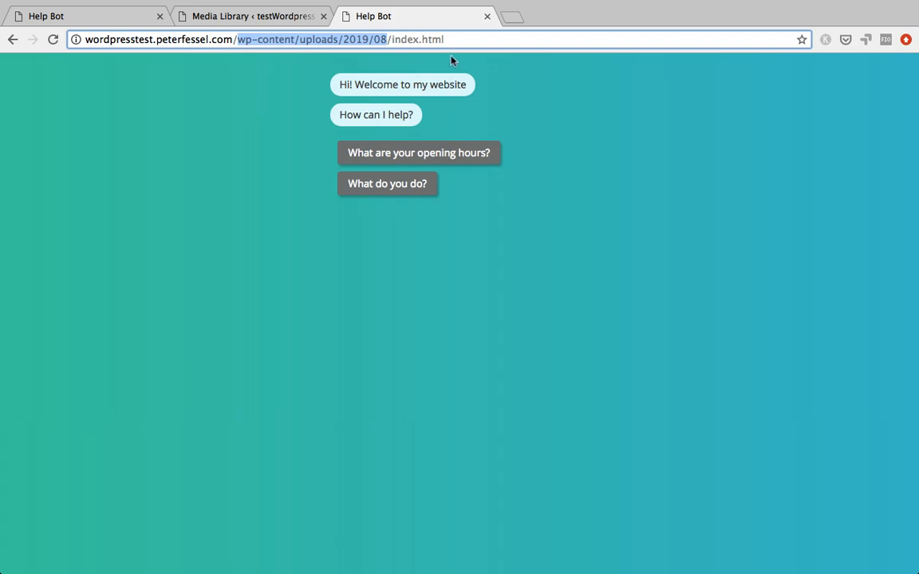
mouse_move(304, 44)
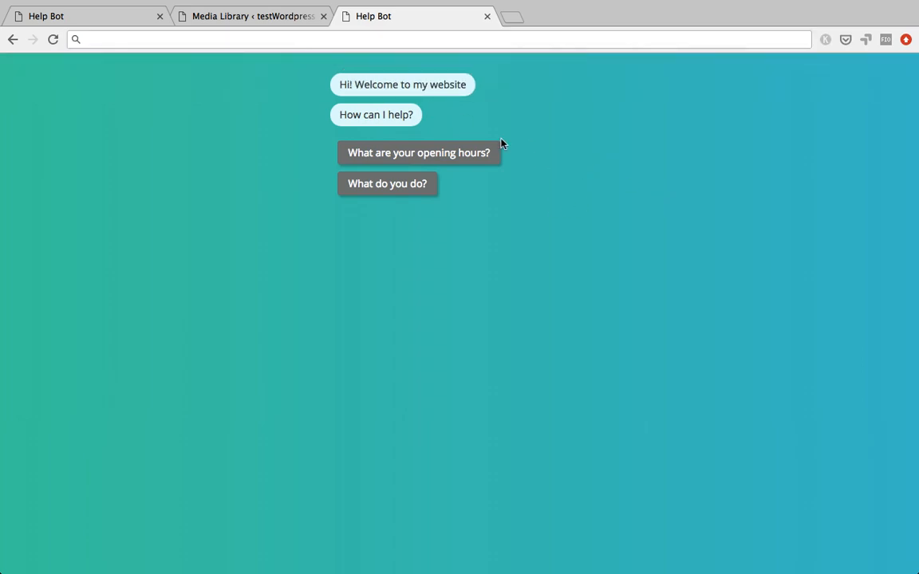
- Close the attachment details and edit the About page from All Pages
click(248, 16)
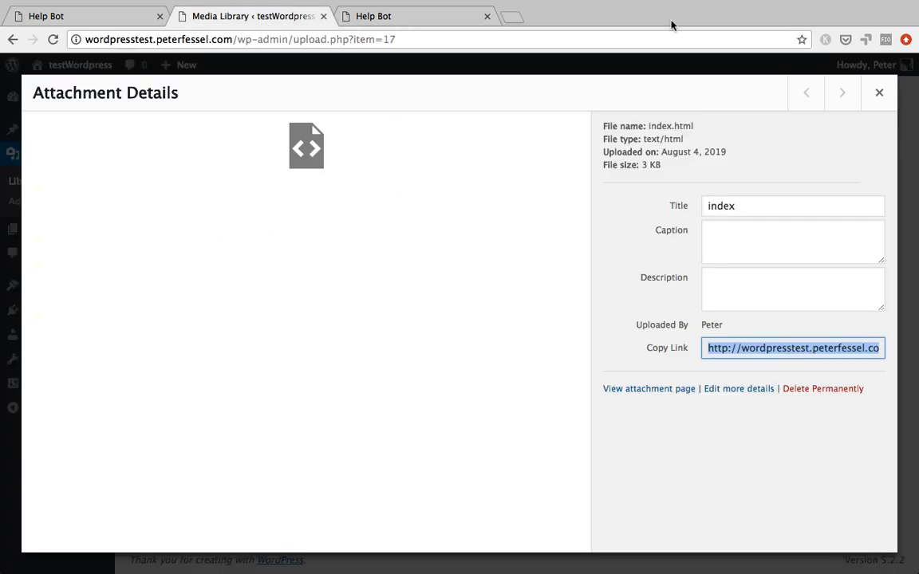
click(878, 93)
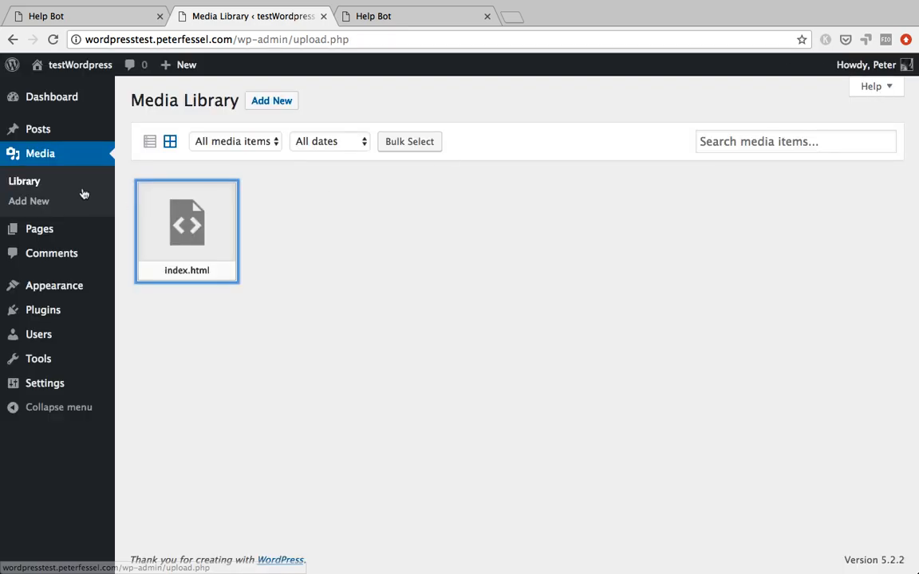
mouse_move(51, 253)
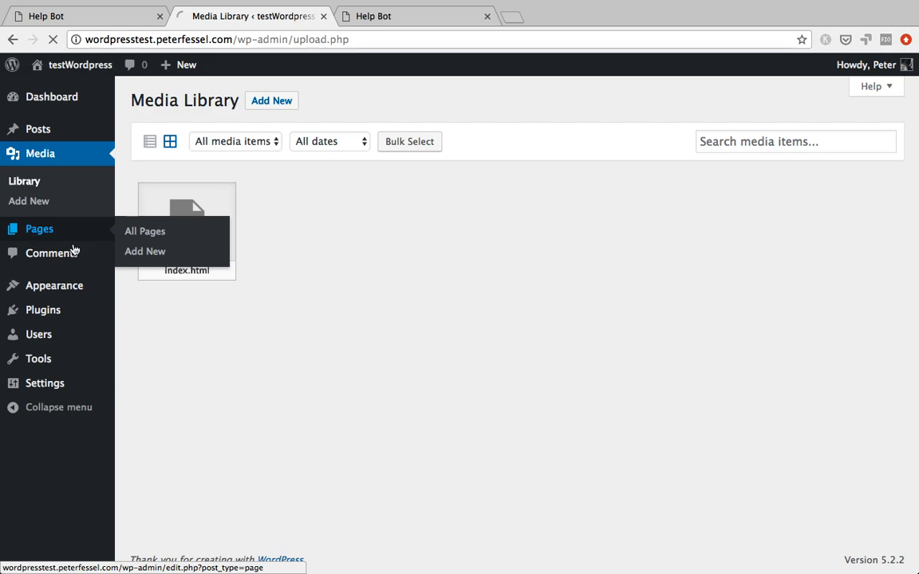
click(144, 231)
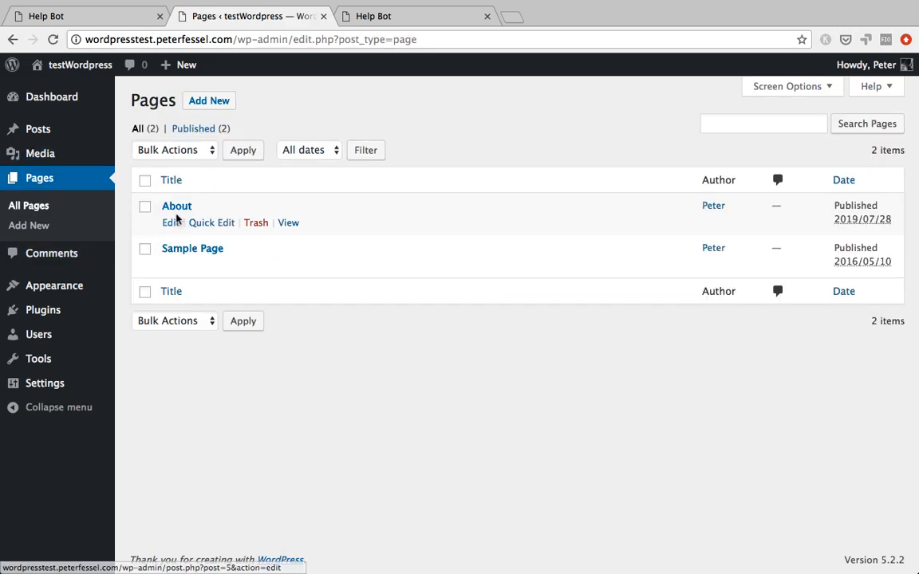
click(170, 222)
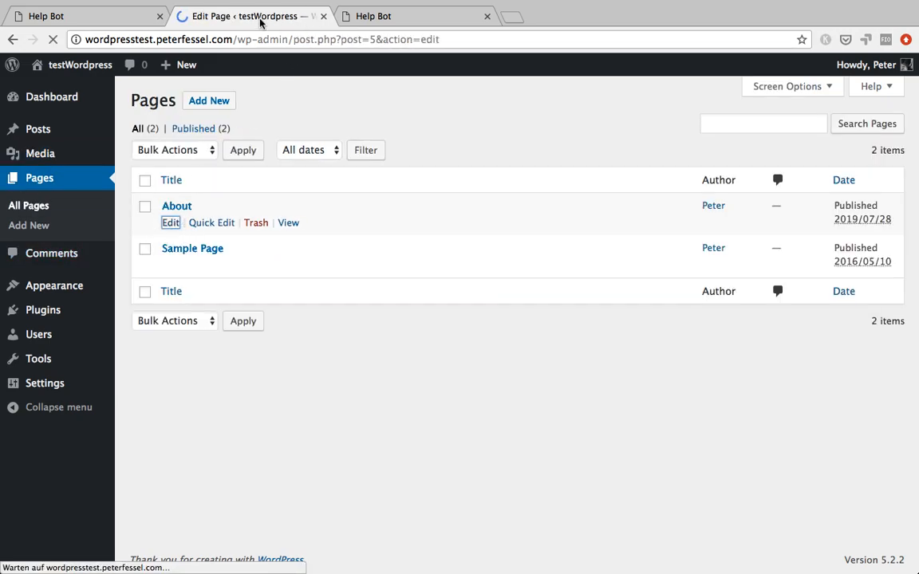
- Leave the Code Editor, browse the block inserter, and show More tools & options
click(170, 222)
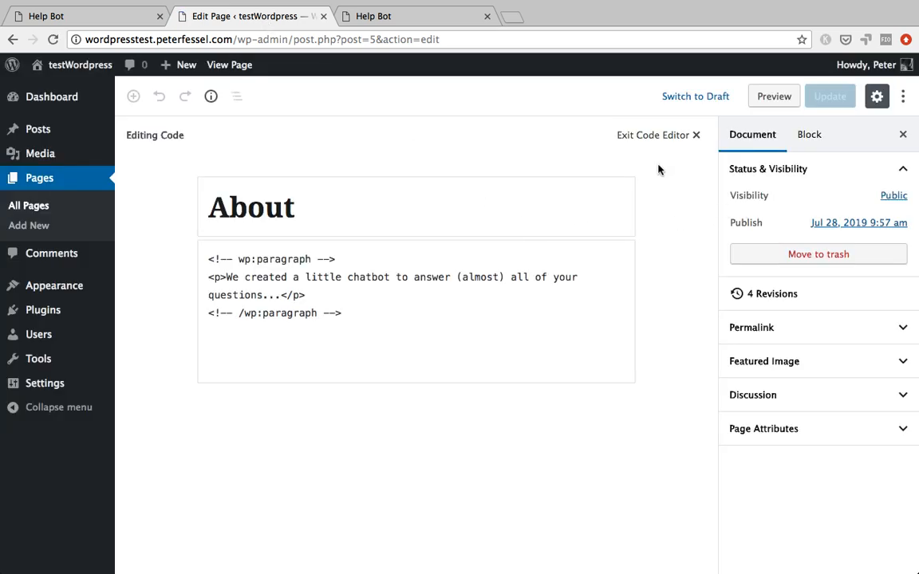
mouse_move(647, 216)
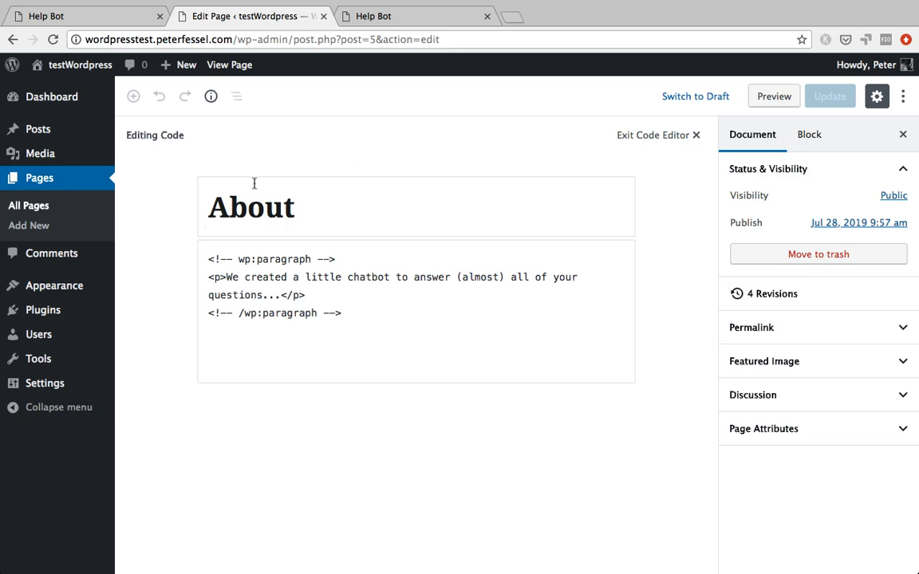
click(694, 135)
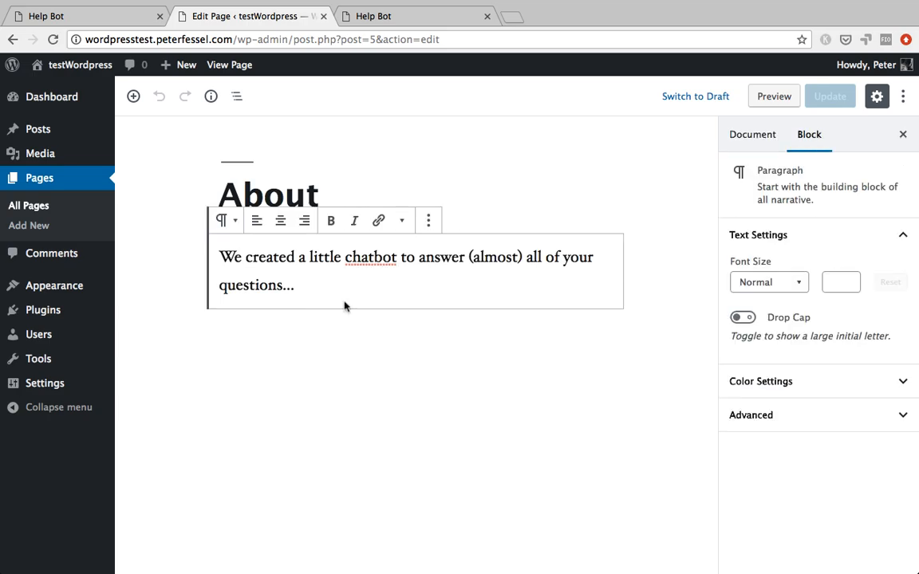
mouse_move(133, 95)
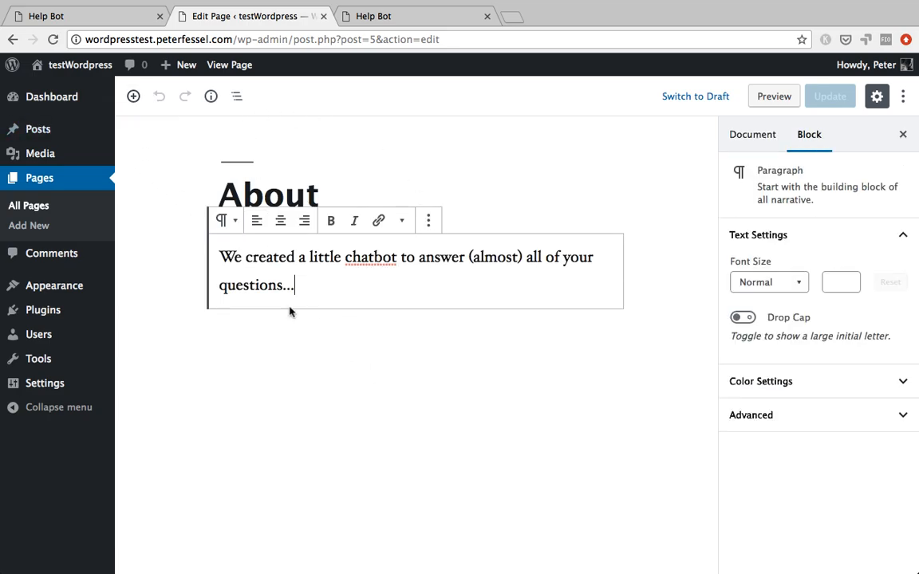
click(133, 97)
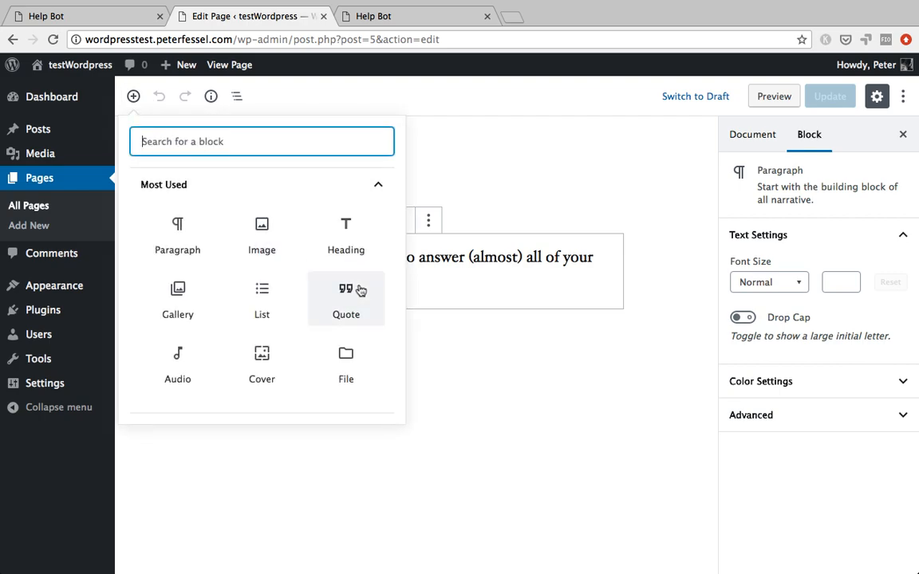
scroll(down, 3)
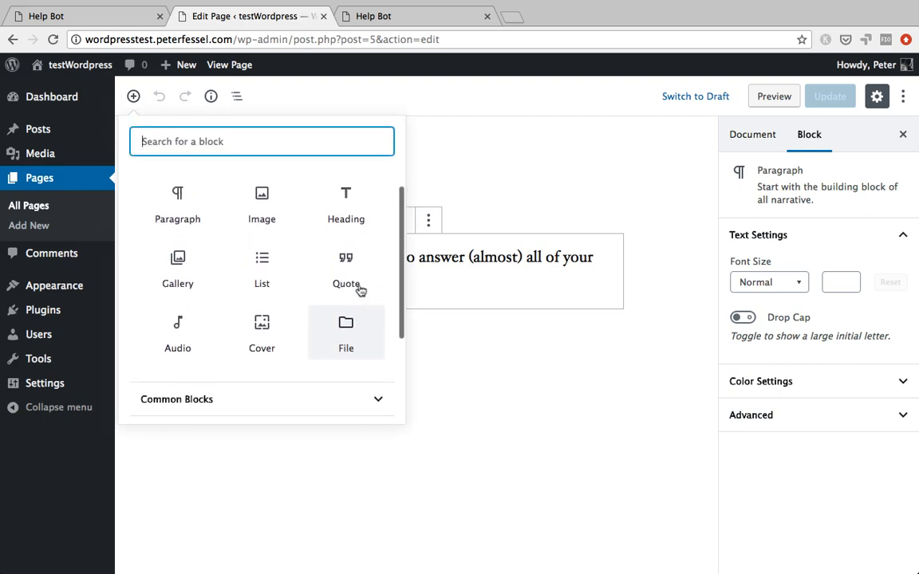
scroll(down, 3)
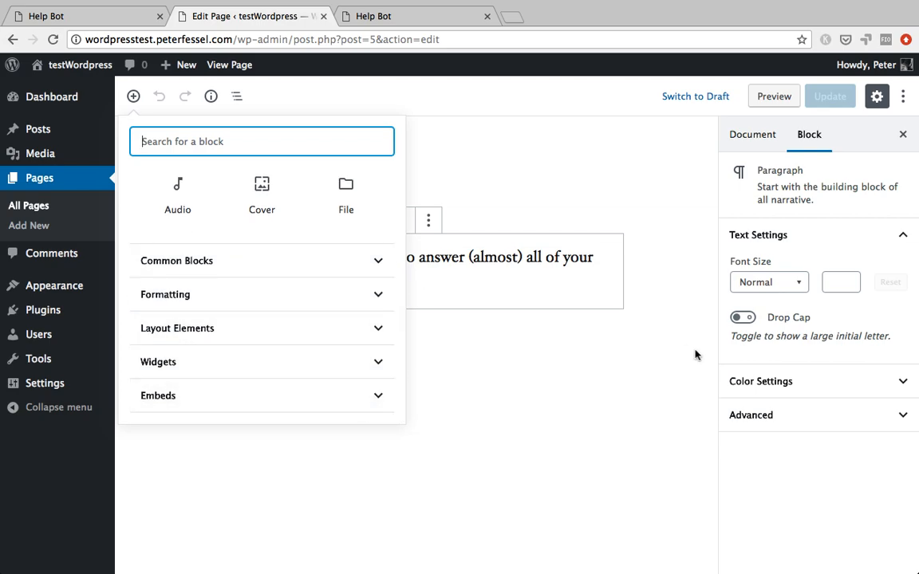
click(903, 96)
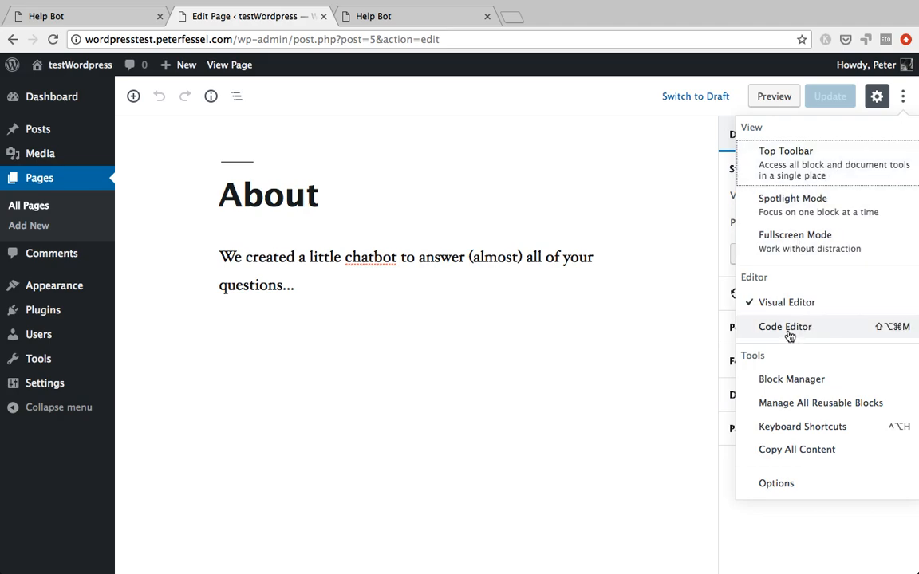
- Switch to the Code Editor and type an <iframe></iframe> tag with src=
click(784, 327)
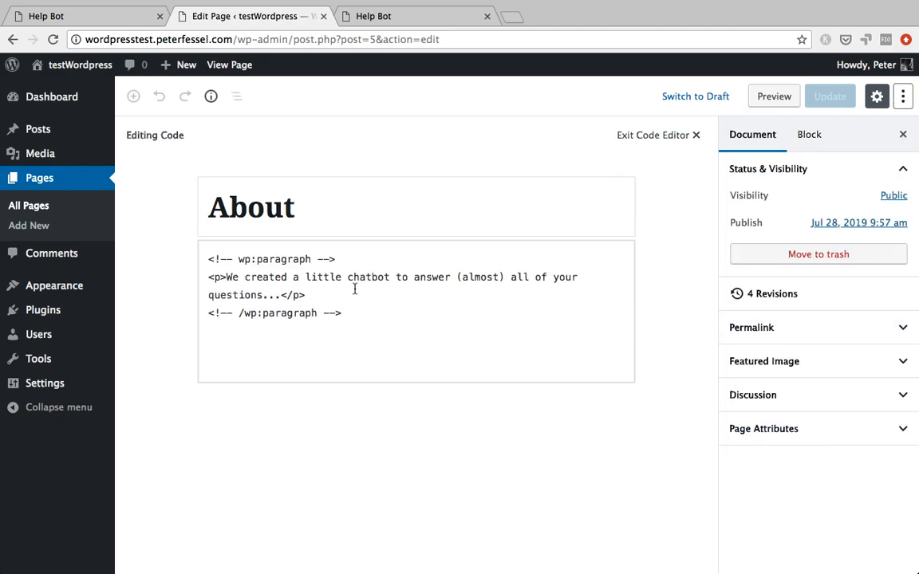
text(<)
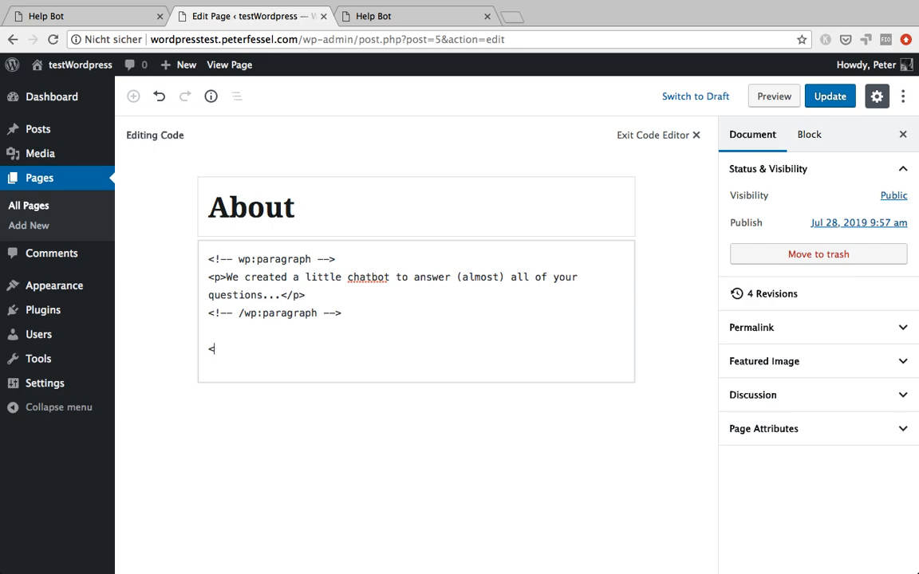
text(iframe)
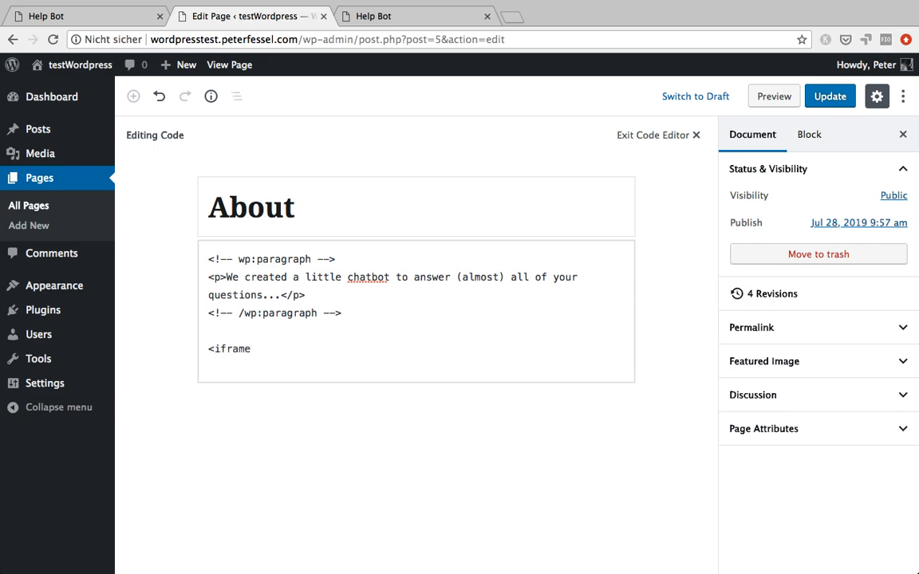
text(></i)
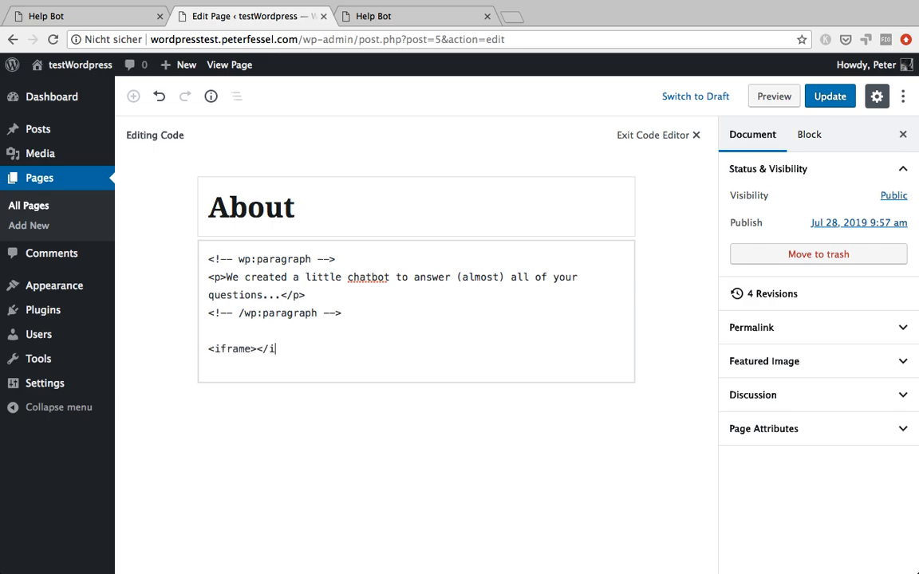
text(frame>)
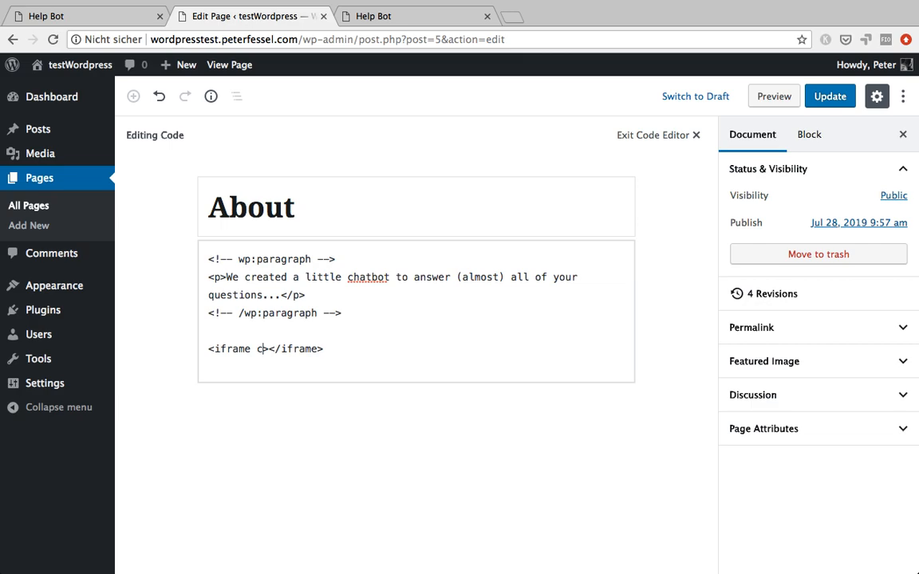
text(src=)
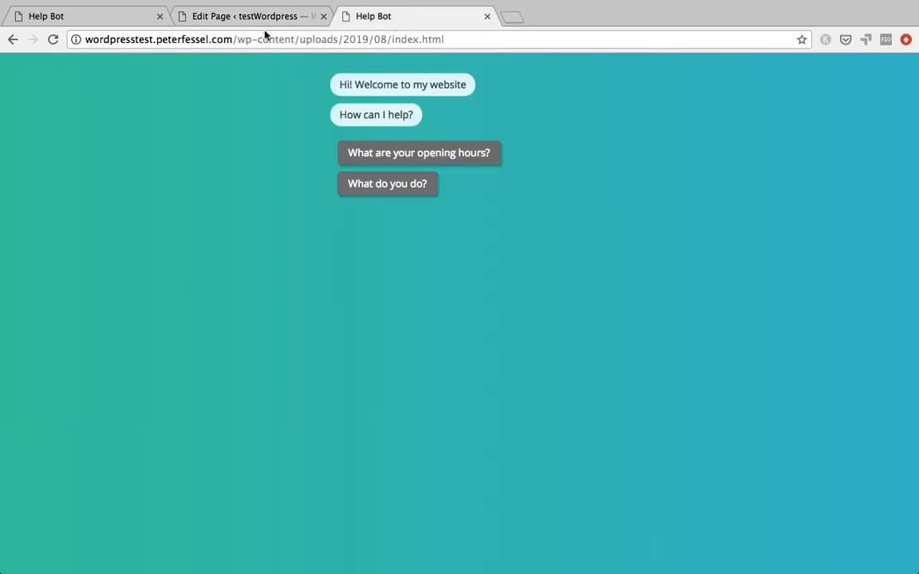
- Set the iframe src to the uploads/2019/08/index.html URL and update the page
click(263, 40)
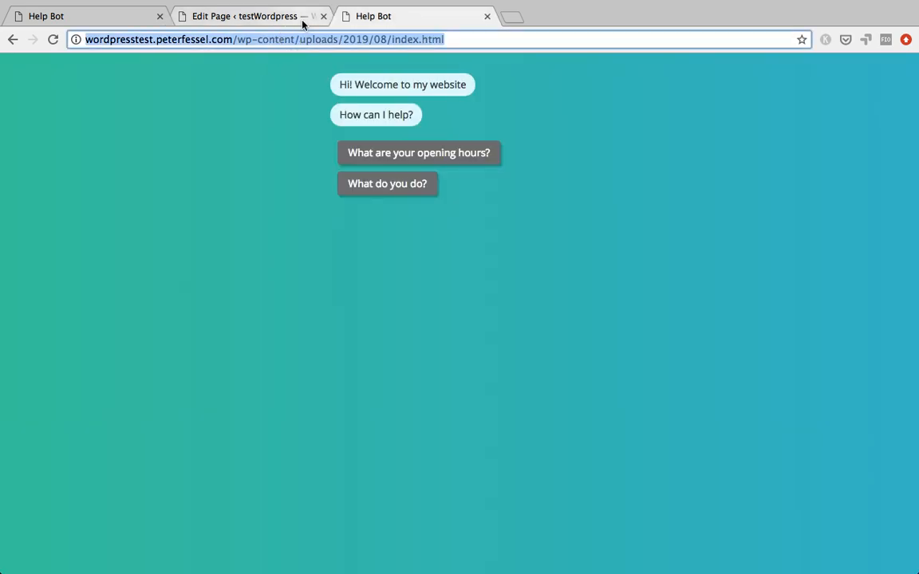
click(247, 16)
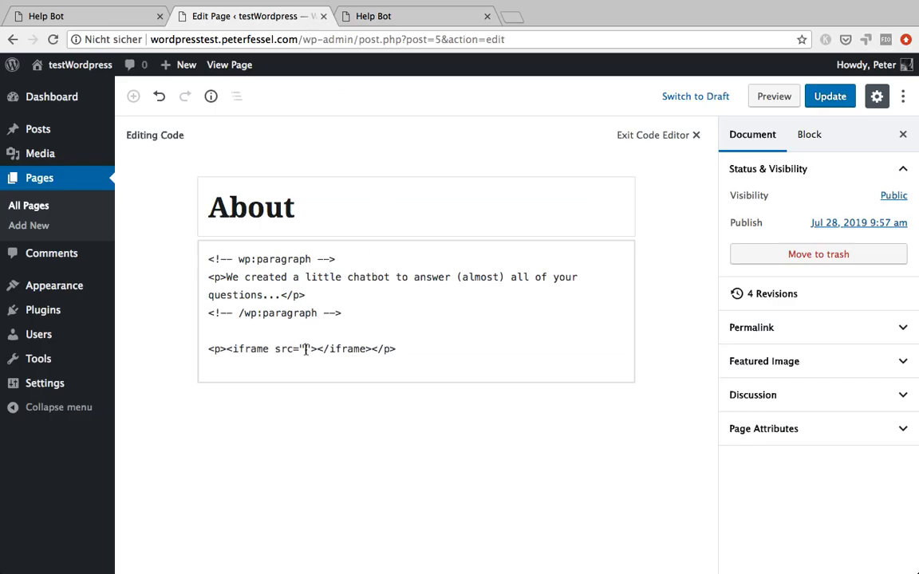
text(http://wordpresstest.peterfessel.com/wp-content/uploads/2019/08/index.html)
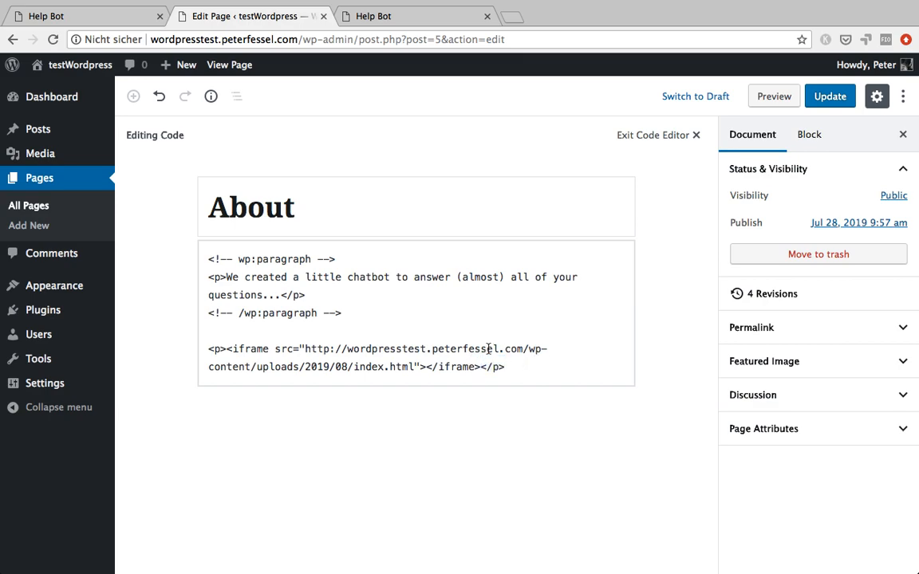
mouse_move(661, 344)
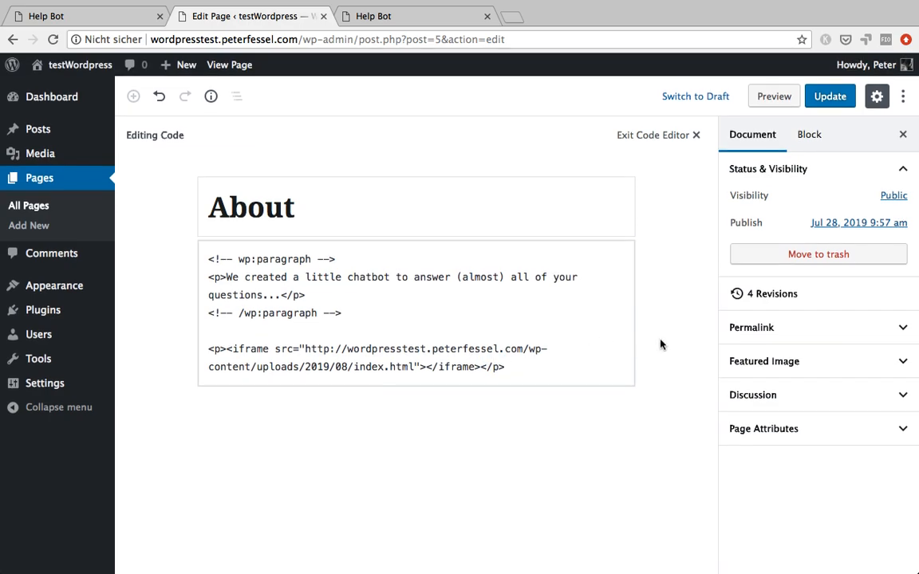
click(331, 324)
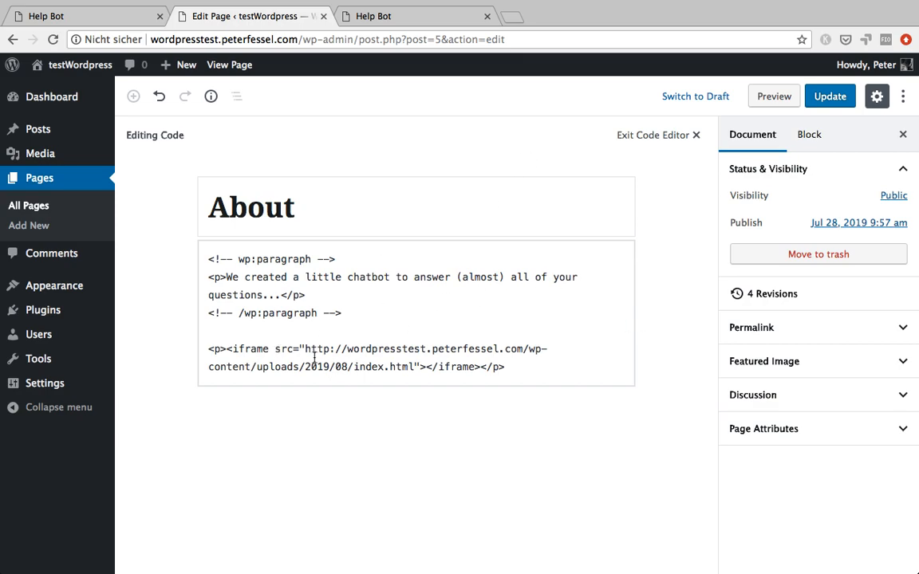
mouse_move(693, 161)
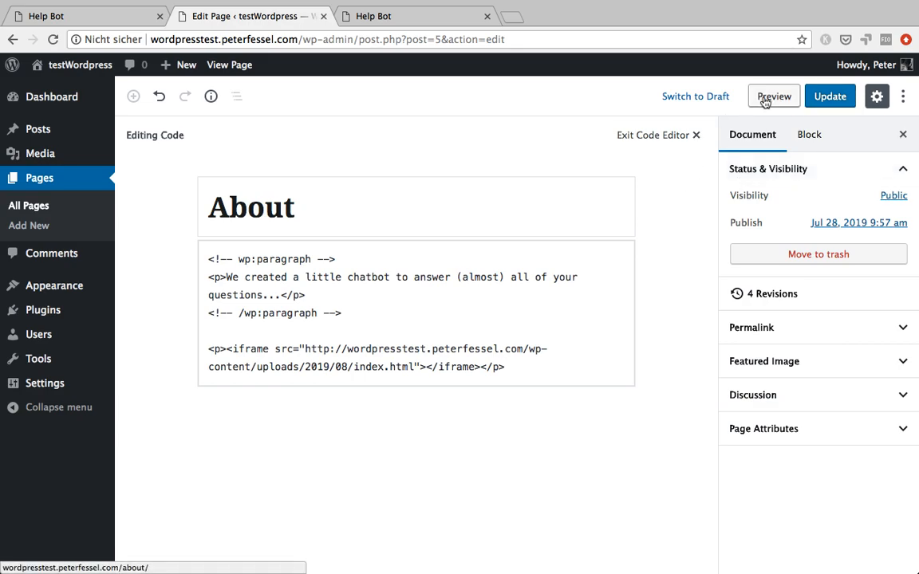
mouse_move(830, 95)
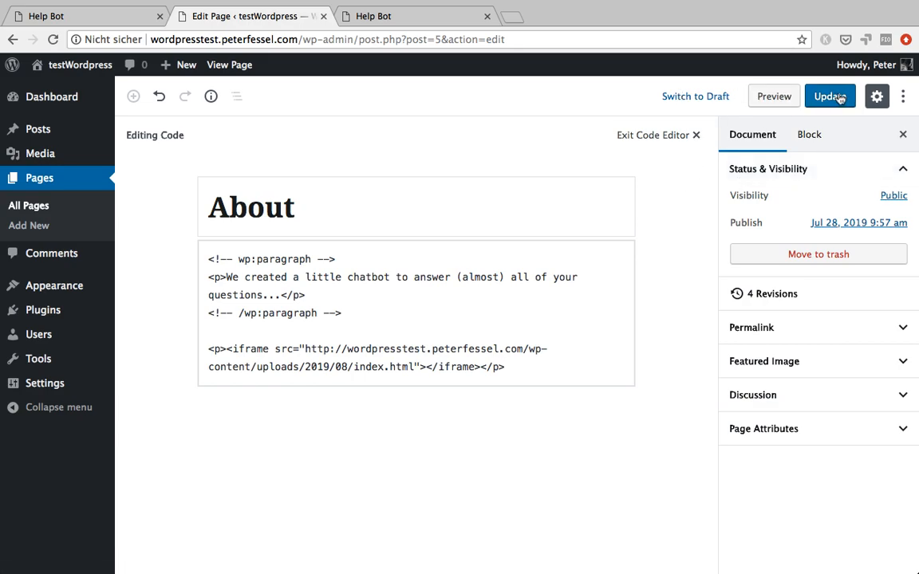
click(831, 96)
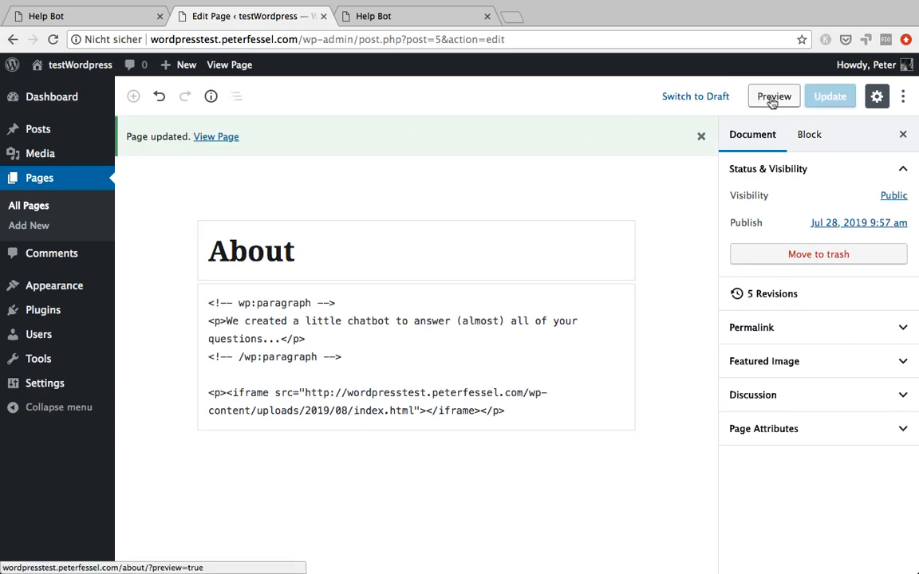
mouse_move(393, 86)
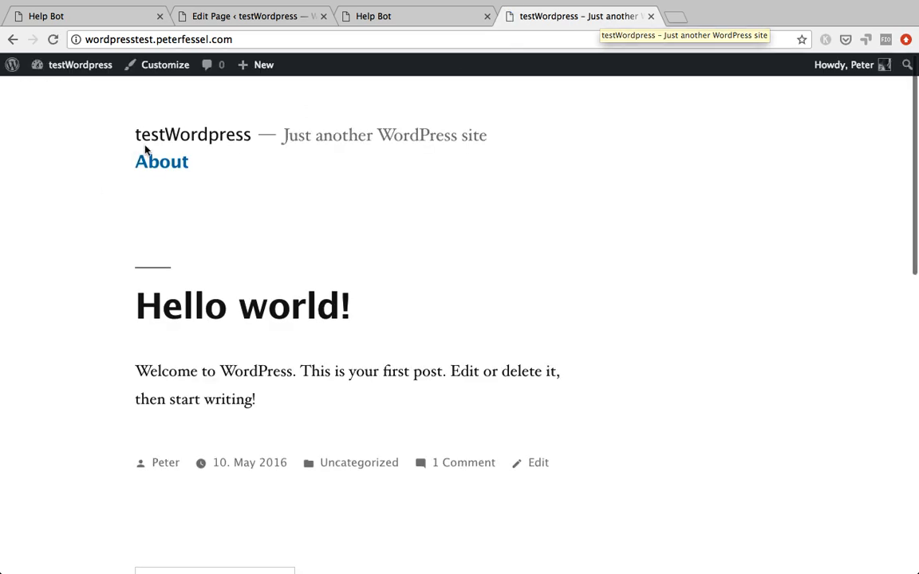
- Open the live About page and scroll up to view the embedded chatbot frame
click(161, 161)
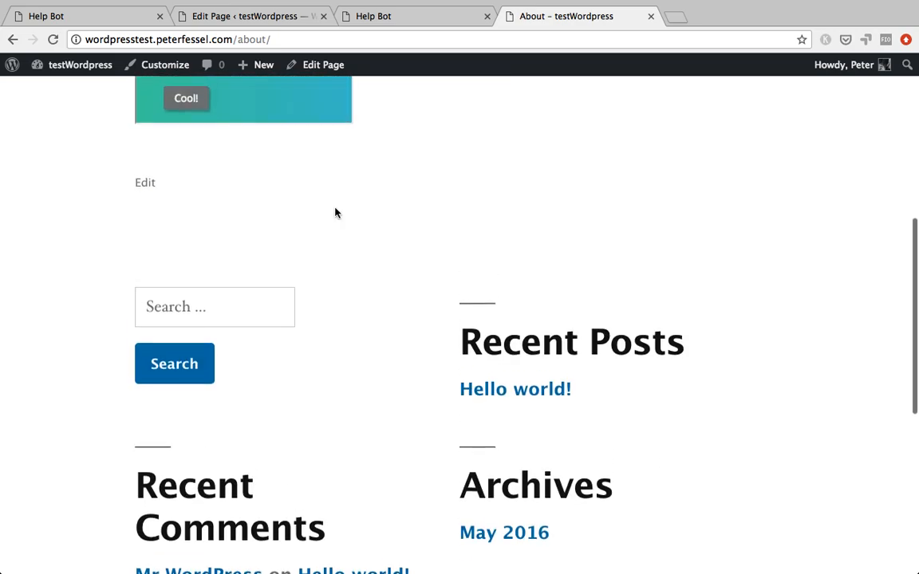
scroll(up, 3)
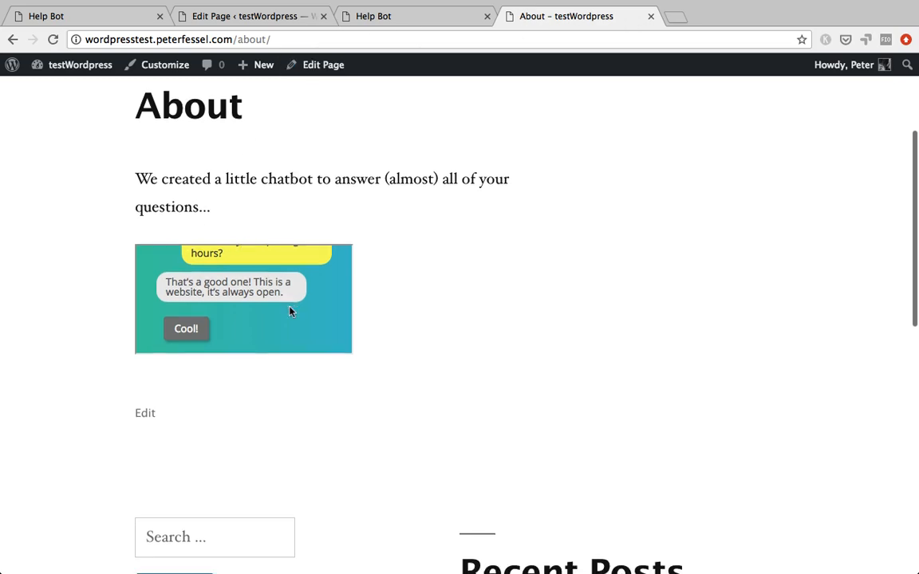
- Give the About page iframe height="600px" and width="300px", then preview the live page
click(240, 16)
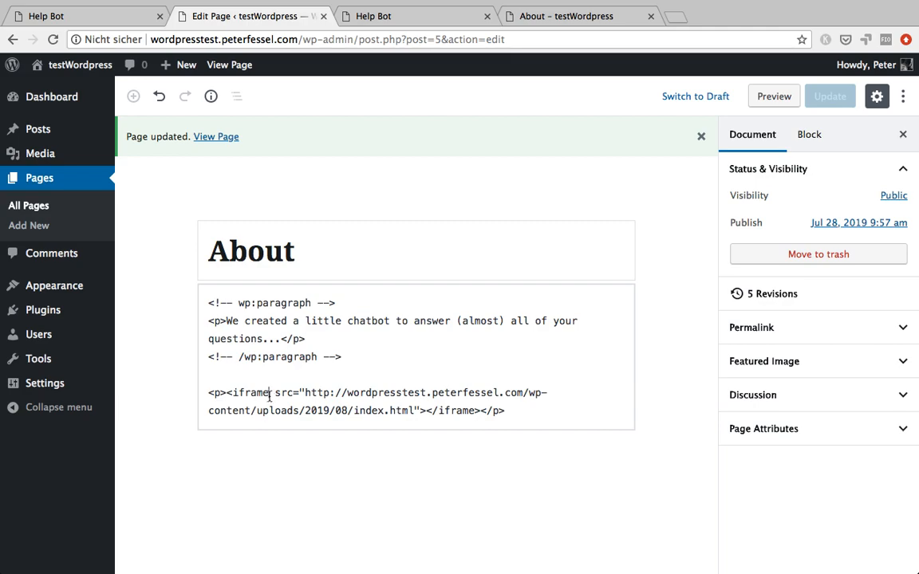
text(height=)
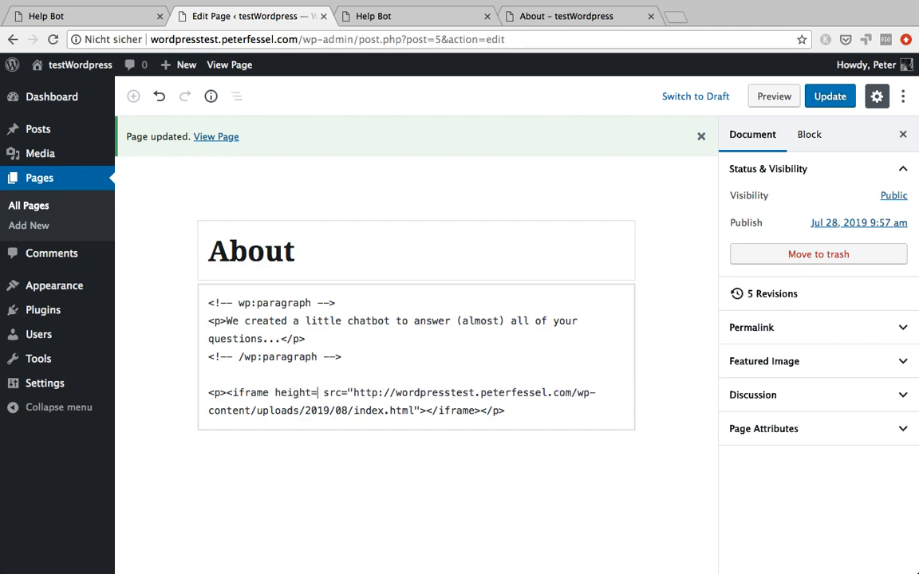
text("6)
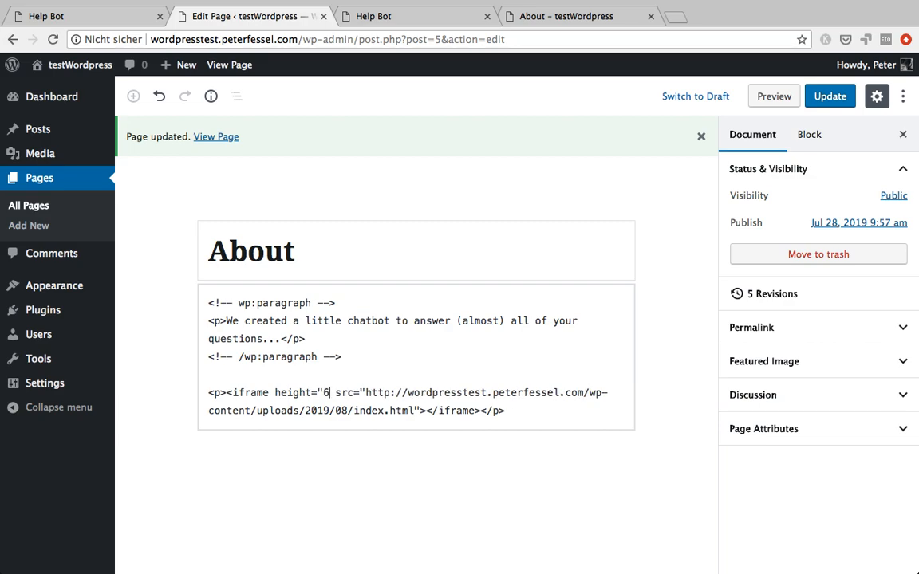
text(00px" wi)
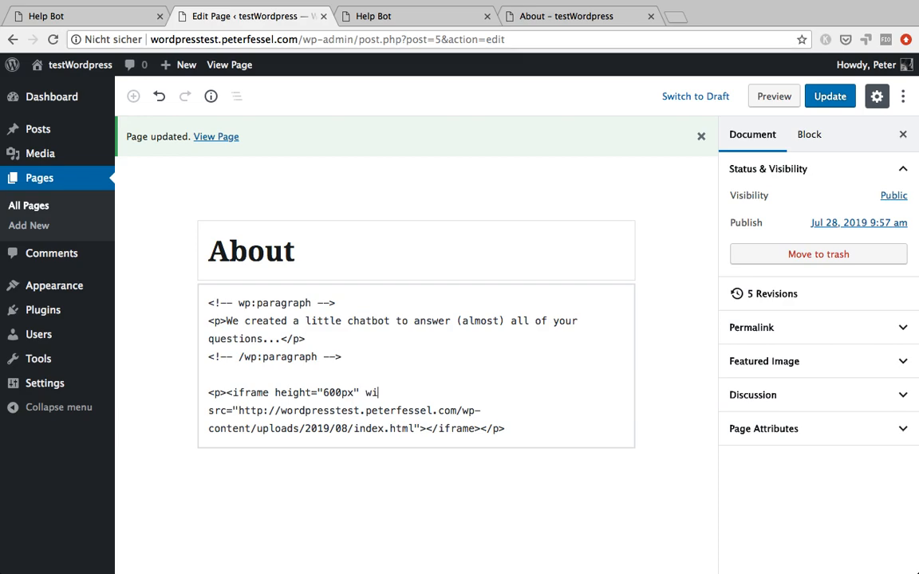
text(dth=)
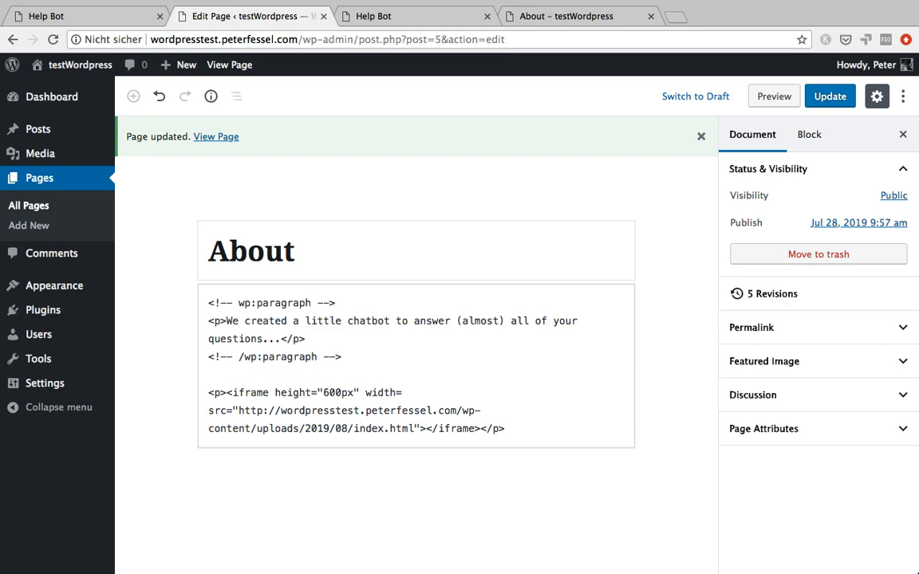
text(300)
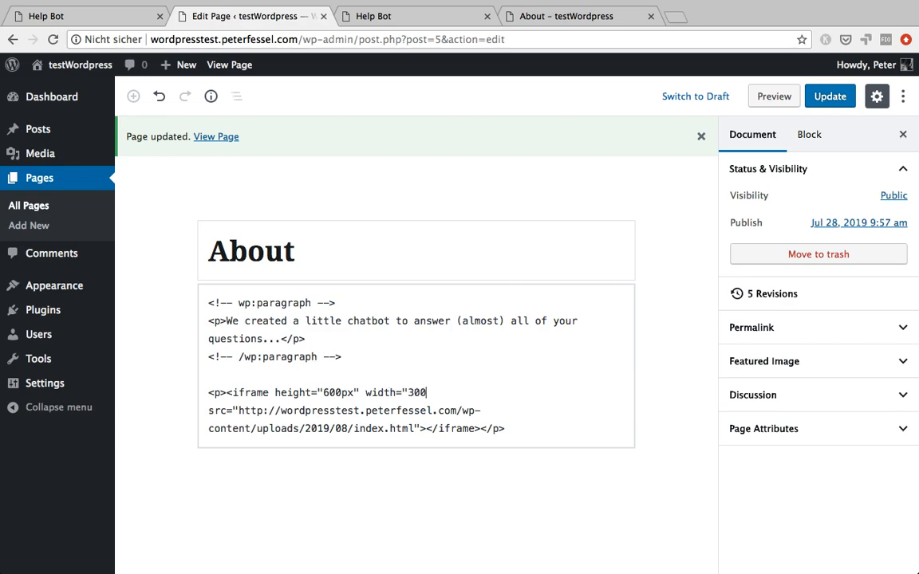
text(px")
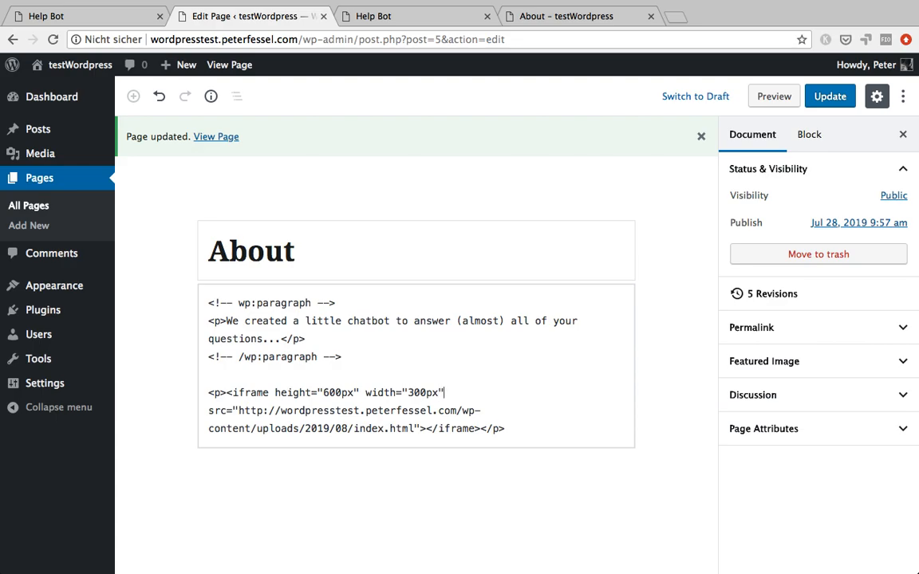
click(423, 16)
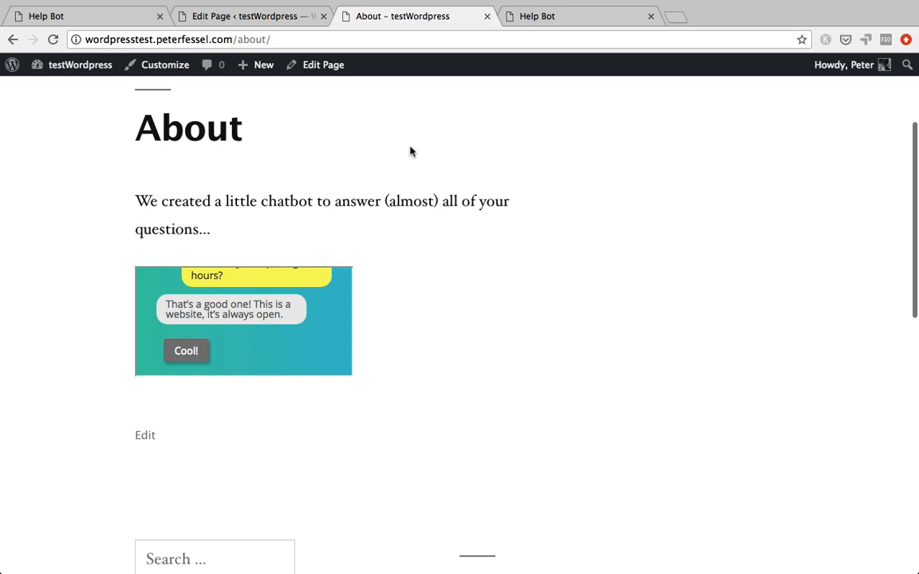
mouse_move(134, 274)
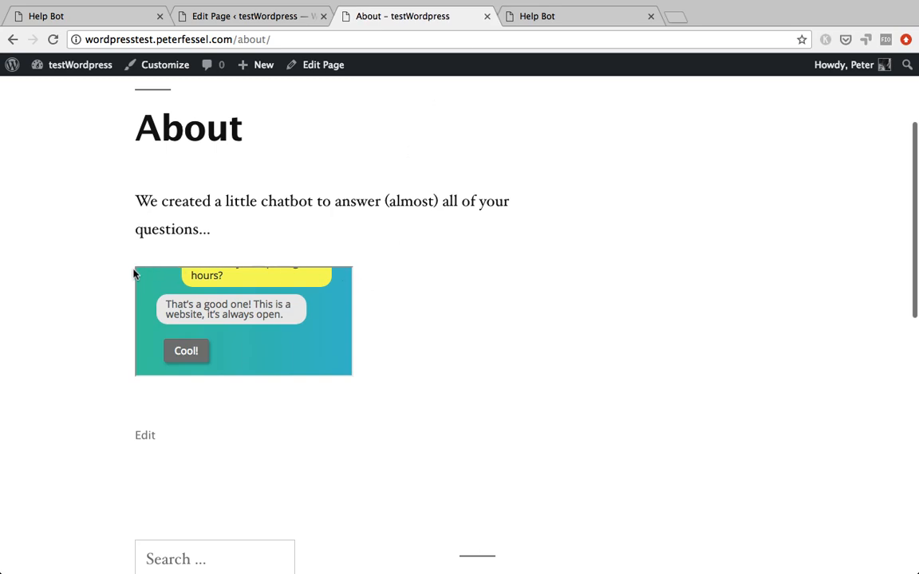
mouse_move(142, 275)
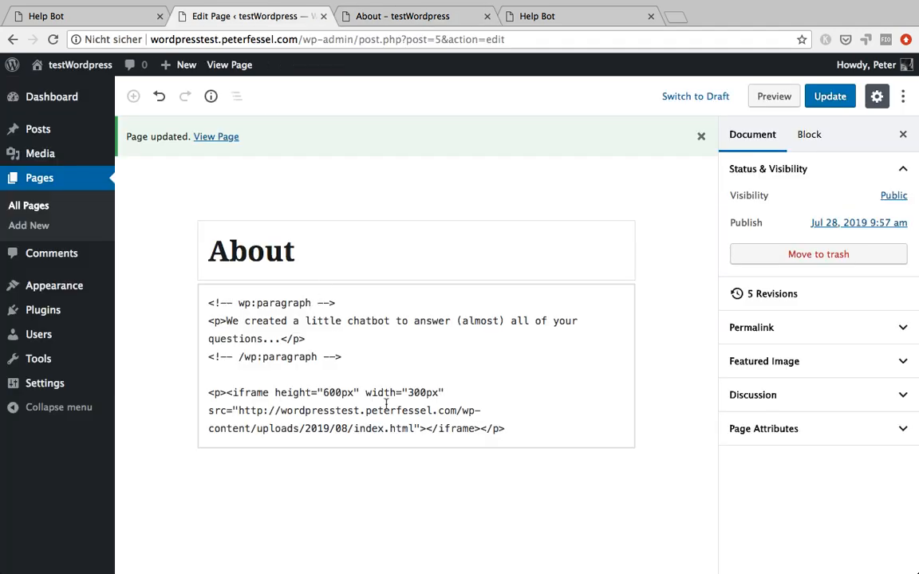
- Add style="border: none;" to the iframe and update the About page
text(style)
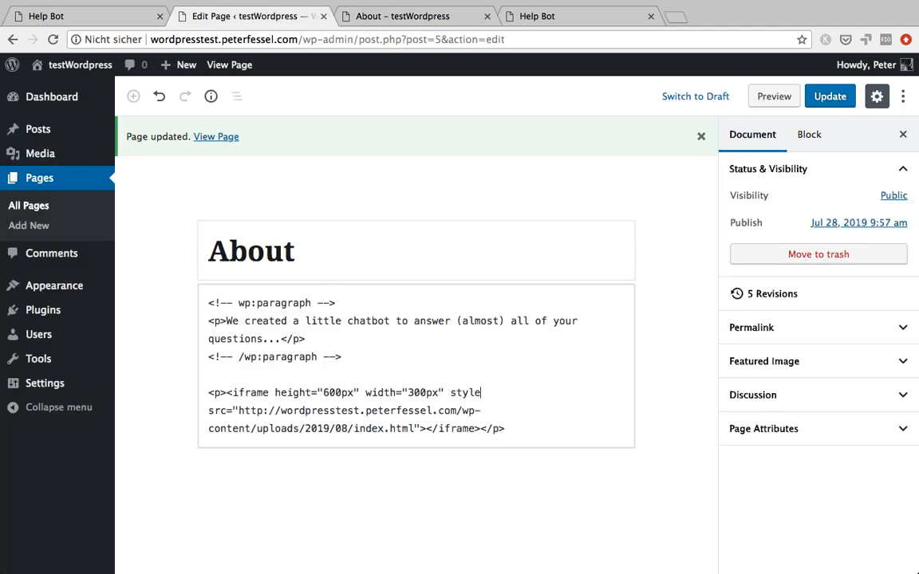
text(=)
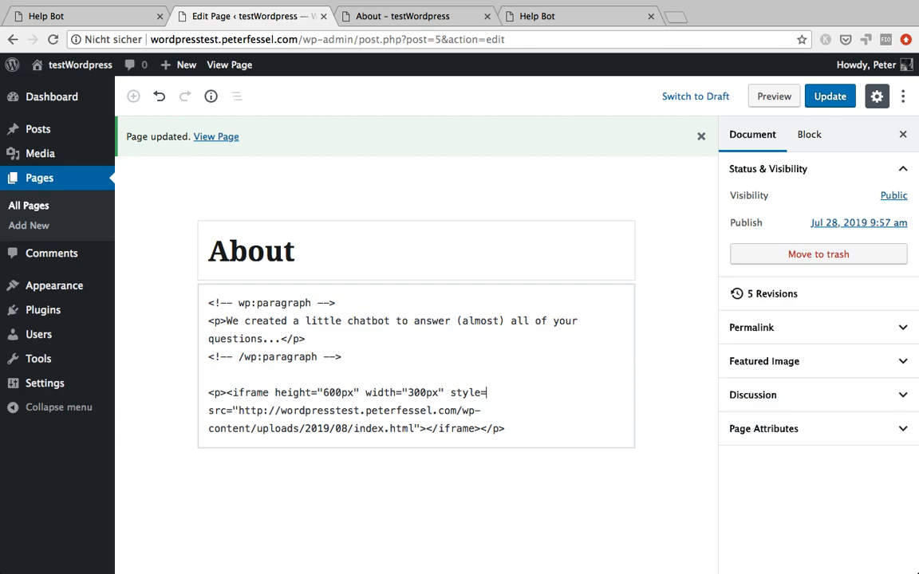
text(border)
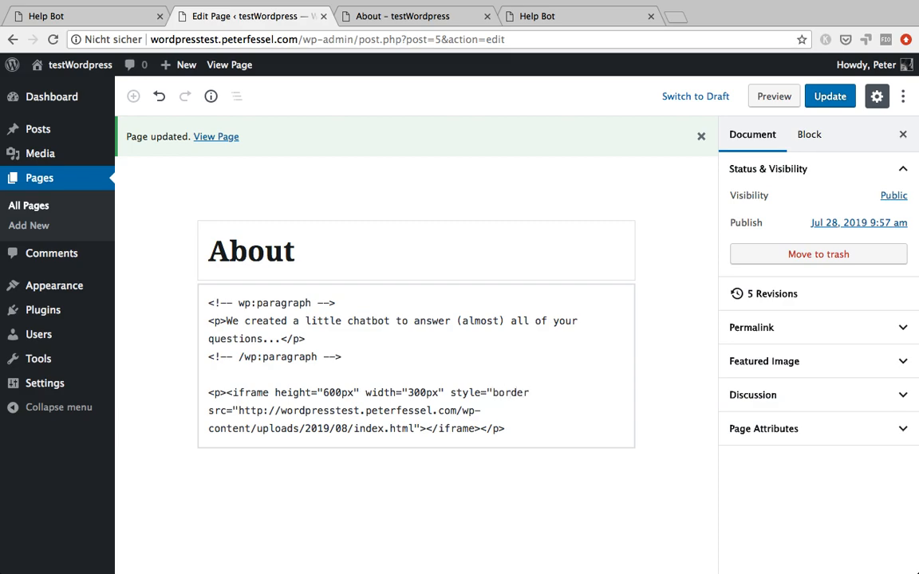
text(: none;")
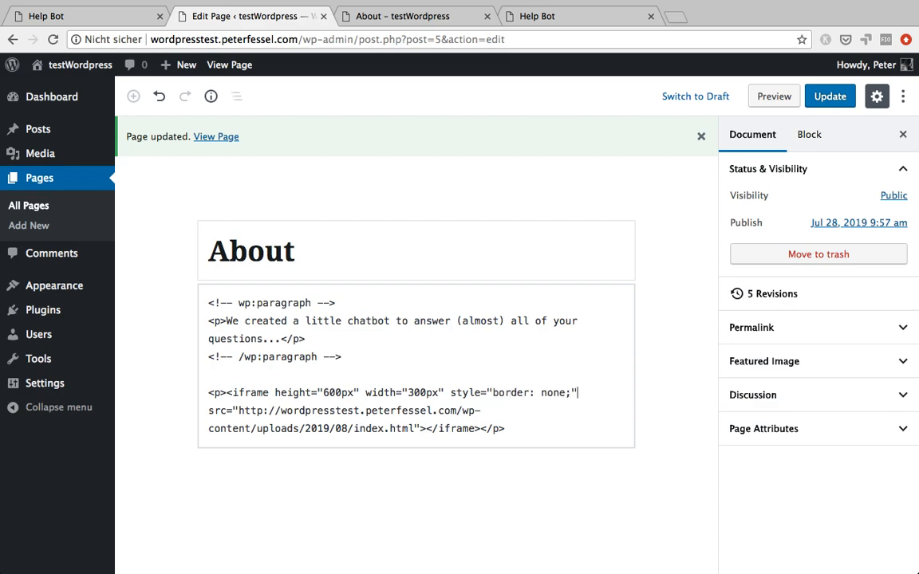
click(829, 96)
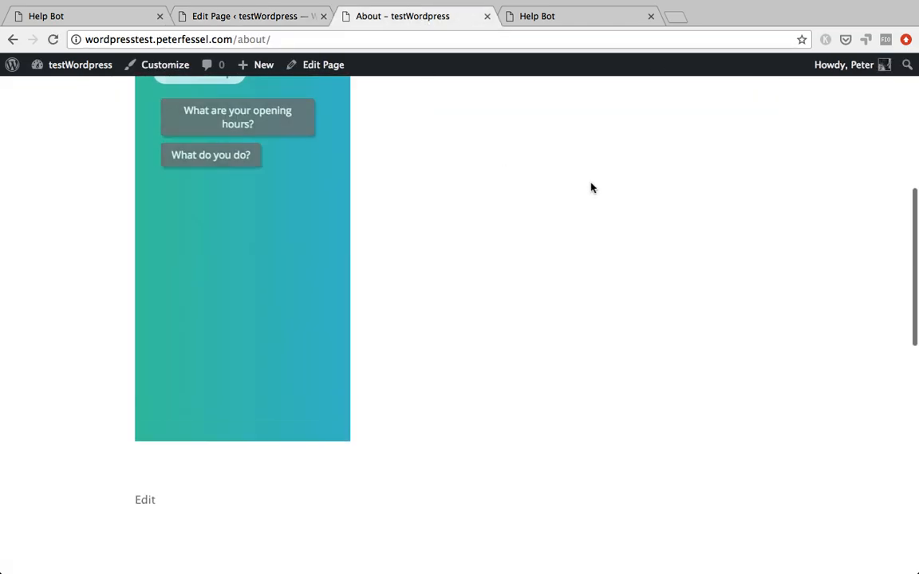
- Scroll the reloaded About page down to the resized borderless chatbot frame
scroll(down, 3)
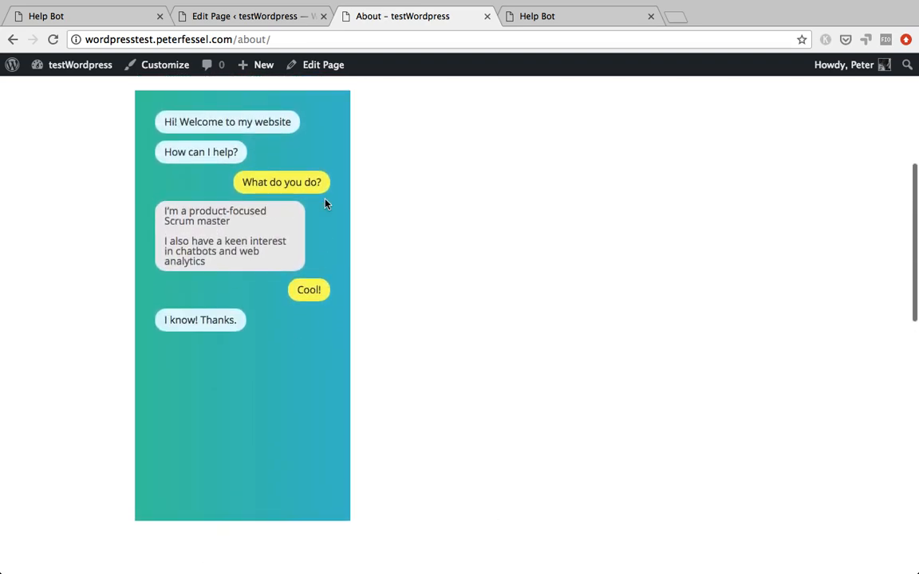
mouse_move(461, 54)
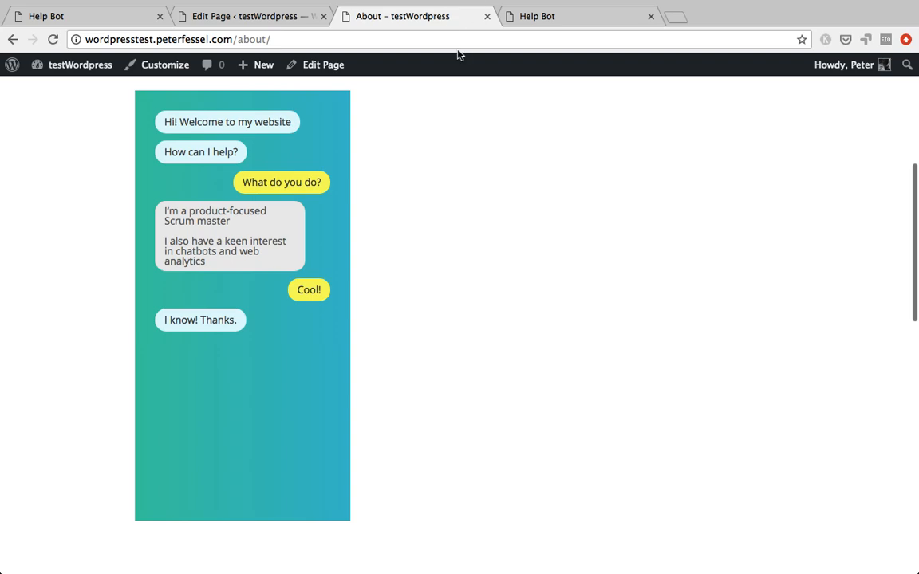
mouse_move(449, 208)
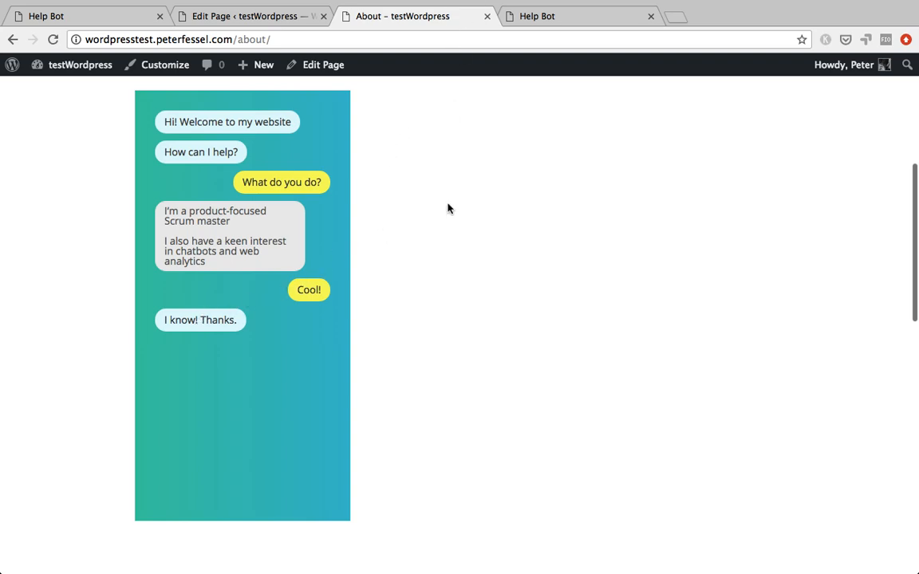
mouse_move(465, 269)
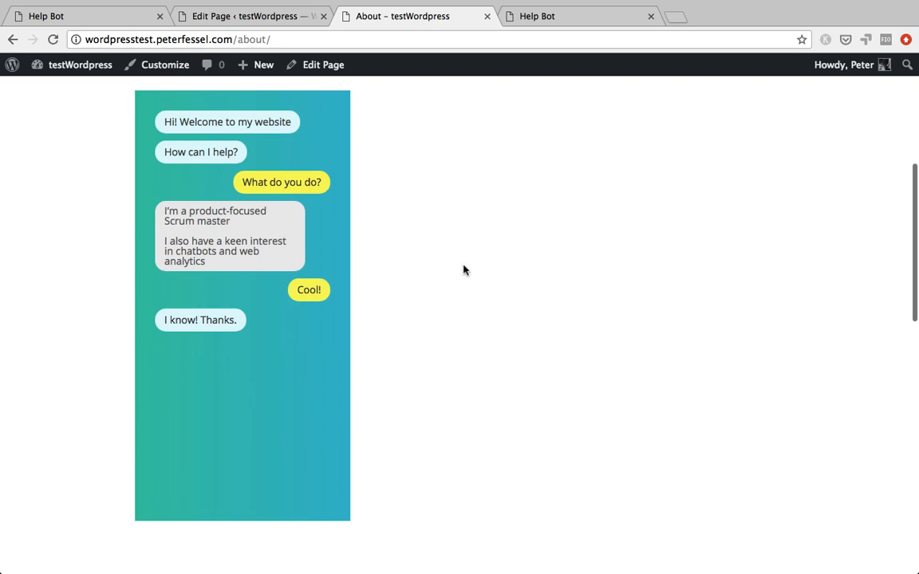
mouse_move(334, 131)
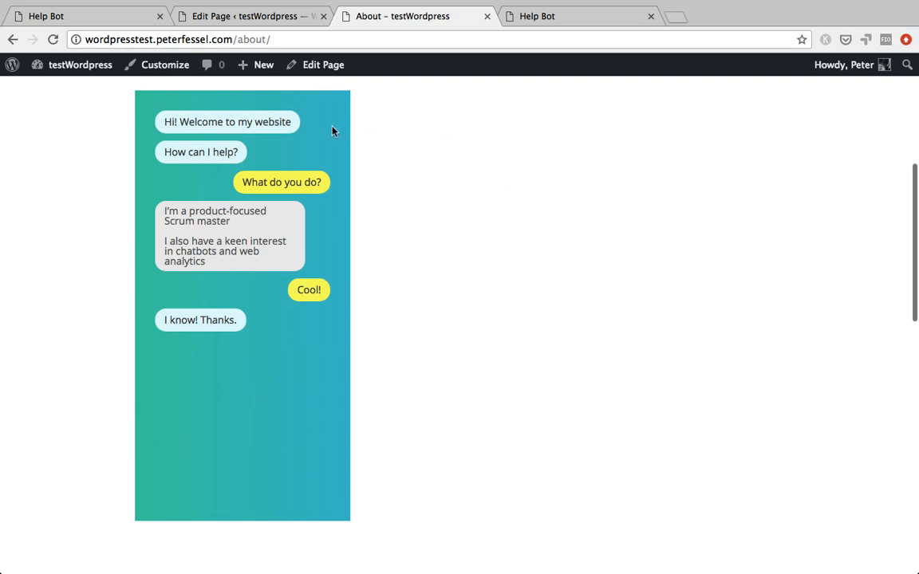
mouse_move(312, 158)
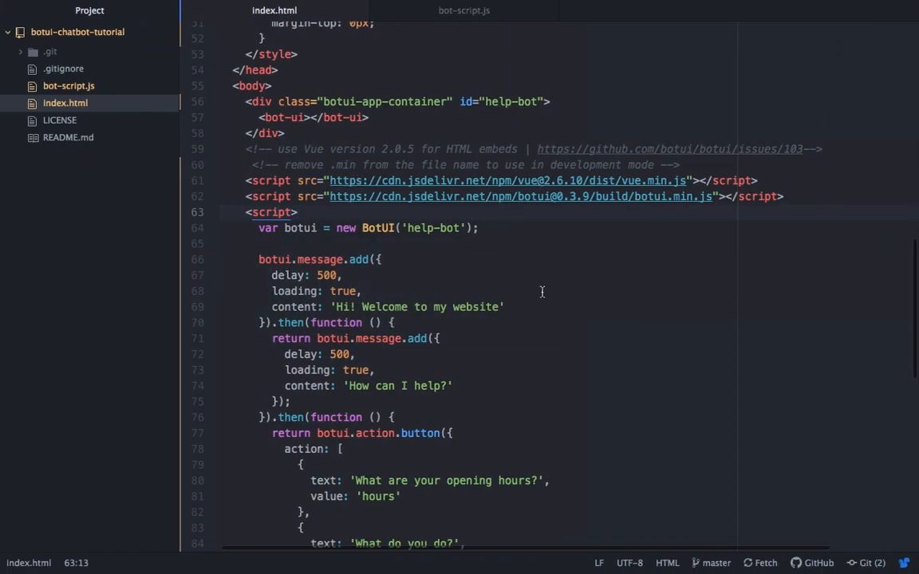
- Swap the vue.min.js script version 2.6.10 for the comment's recommended 2.0.5
scroll(down, 3)
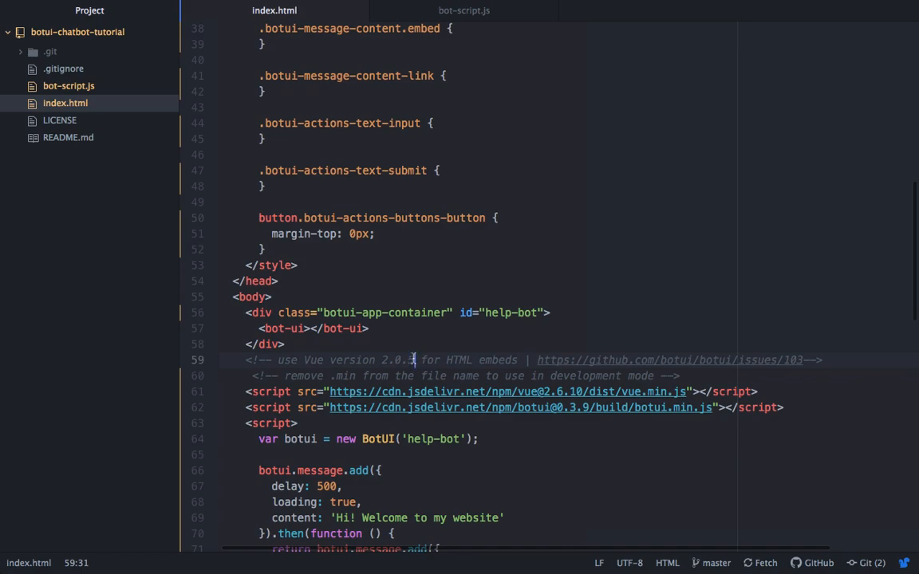
double_click(397, 360)
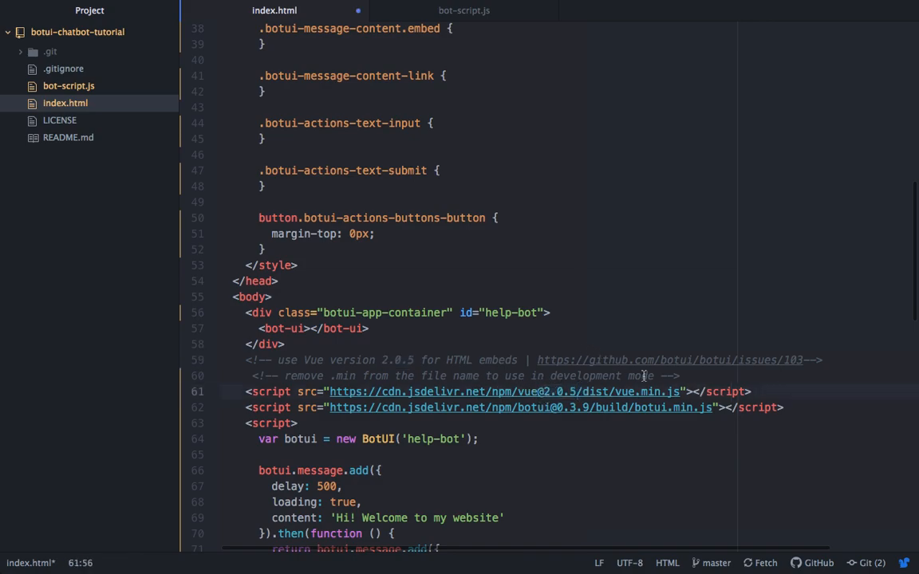
click(804, 400)
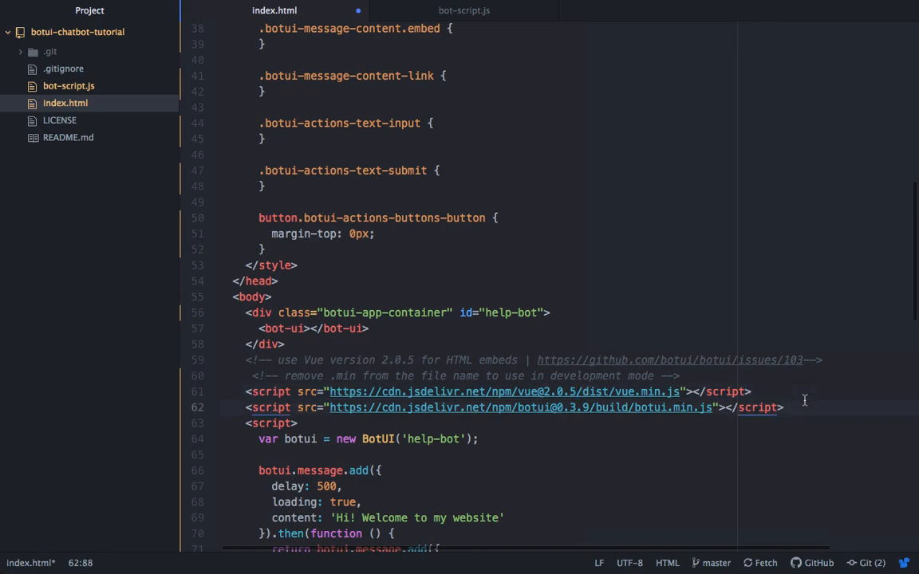